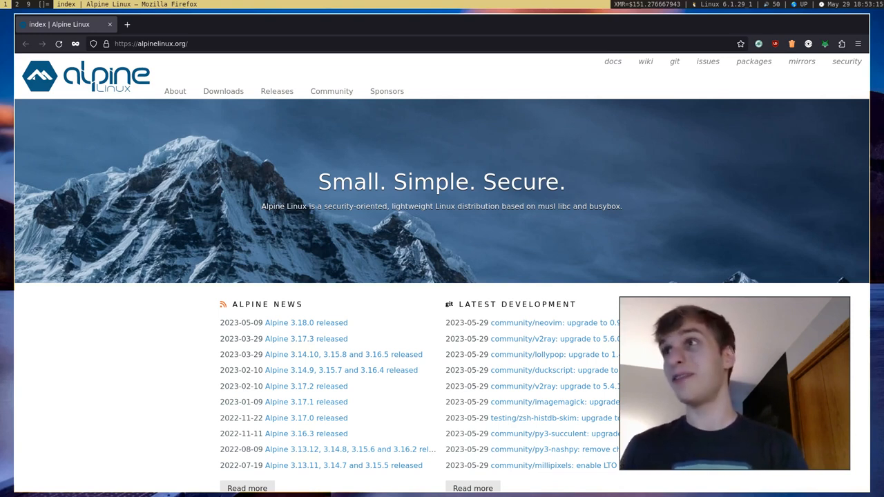
pyautogui.moveTo(630, 210)
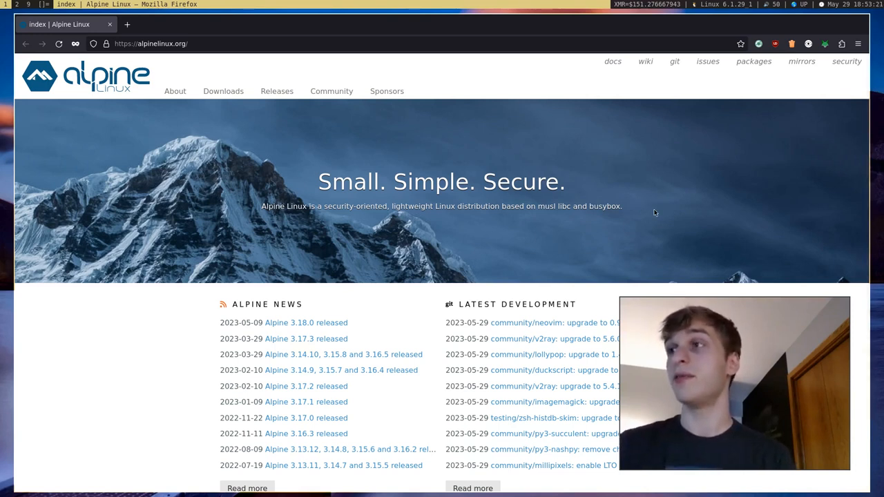
pyautogui.moveTo(540, 210)
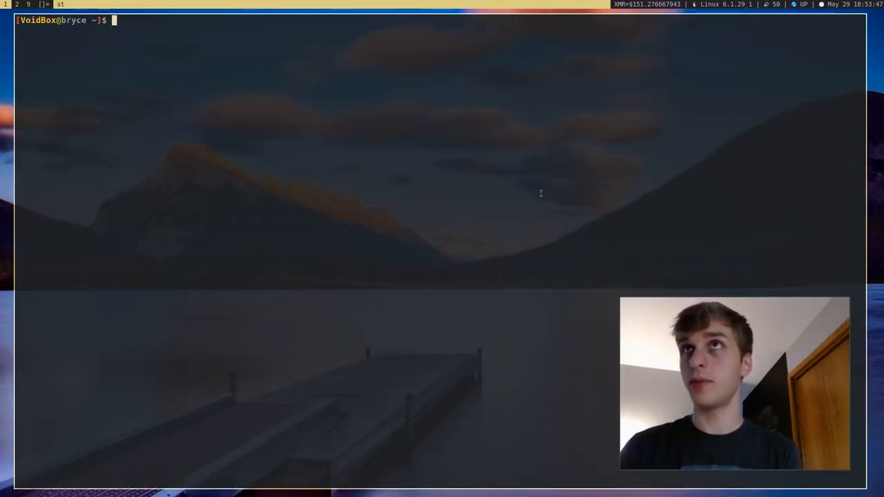
# List the folder and create a 10G qcow2 image alpine.qcow2 with qemu-img
pyautogui.write('ls')
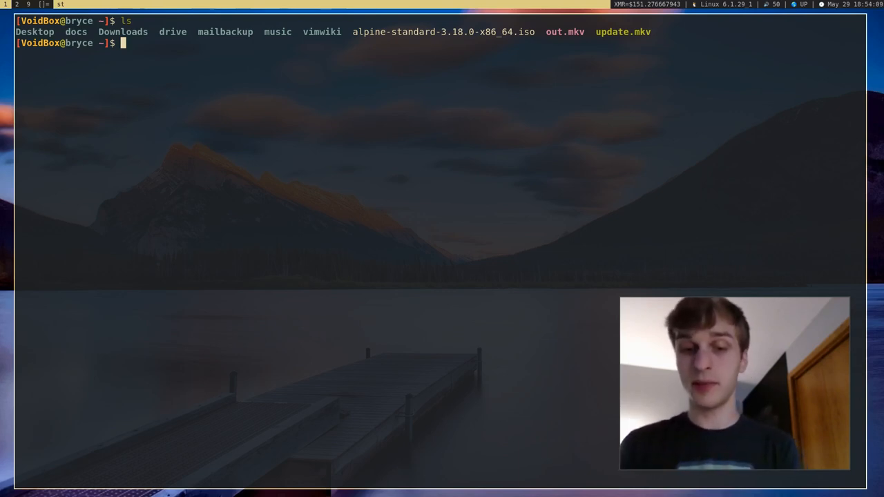
pyautogui.write('q')
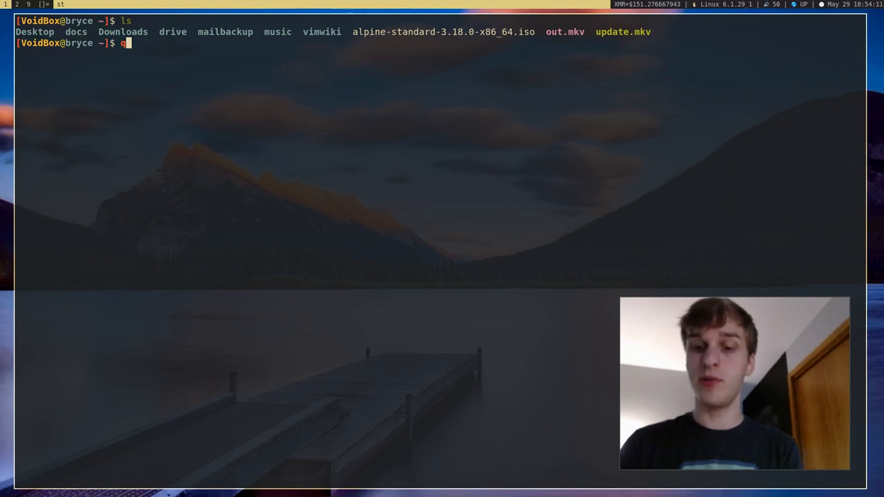
pyautogui.write('emu')
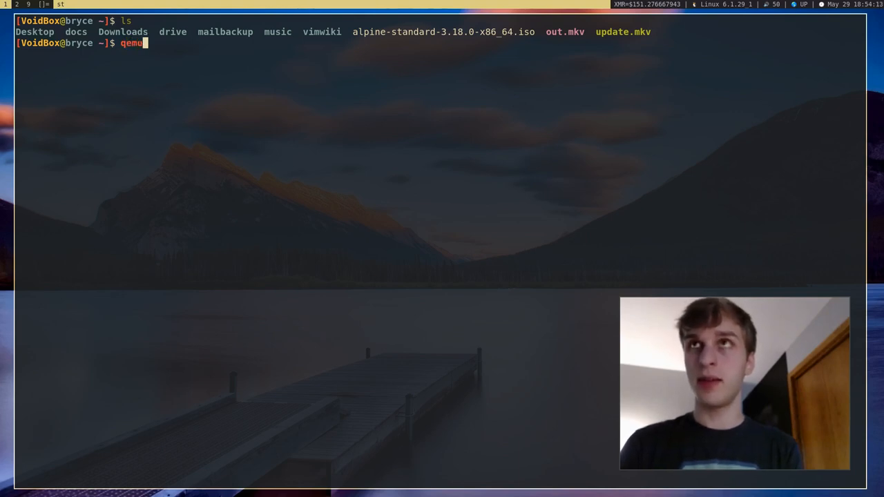
pyautogui.write('-img')
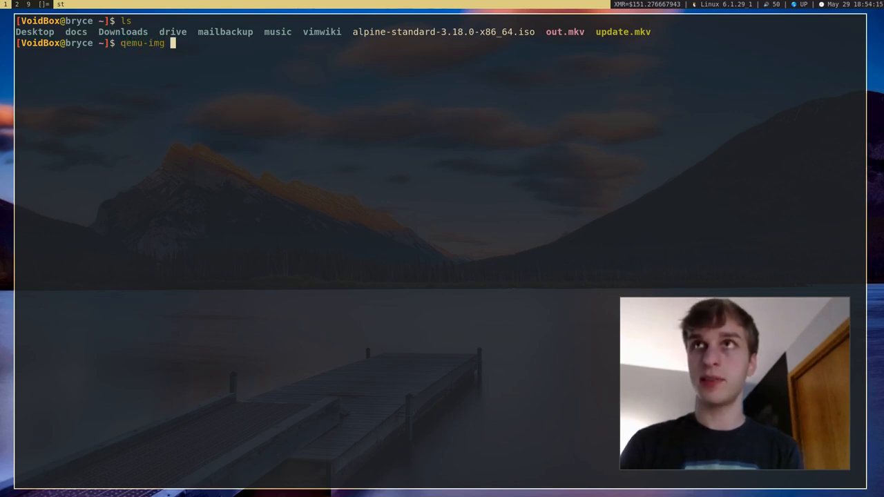
pyautogui.write('create')
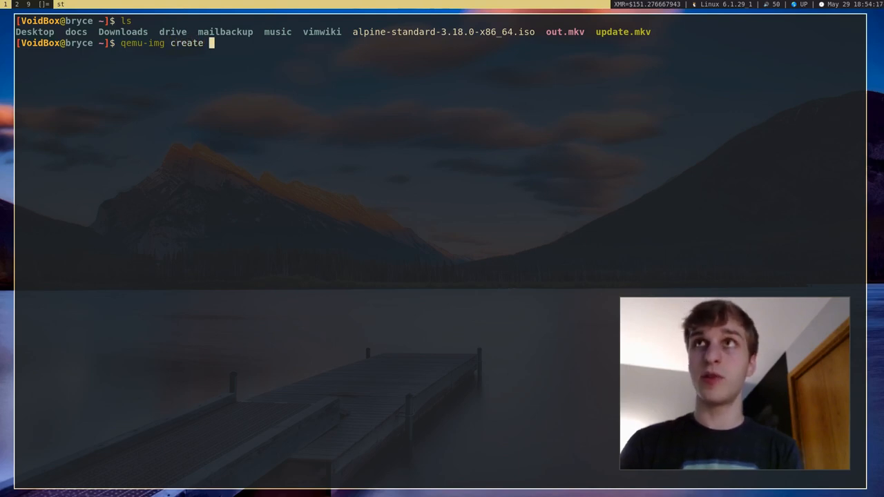
pyautogui.write('-f qcow')
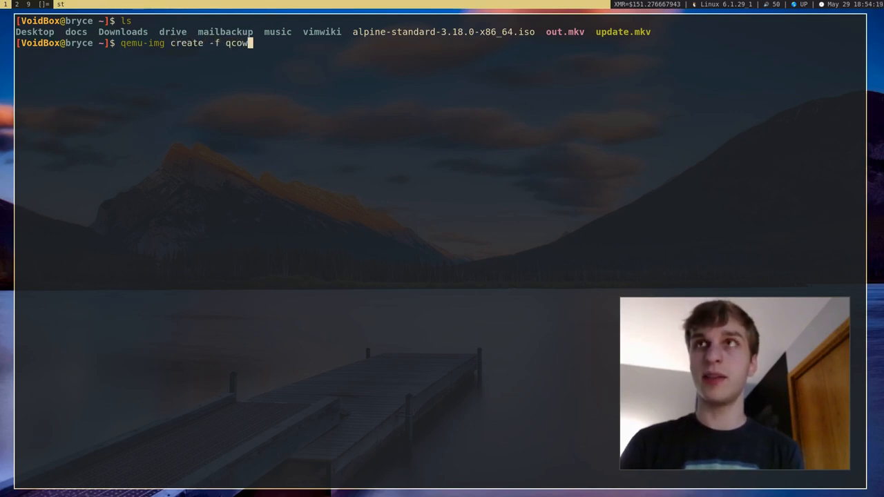
pyautogui.write('2')
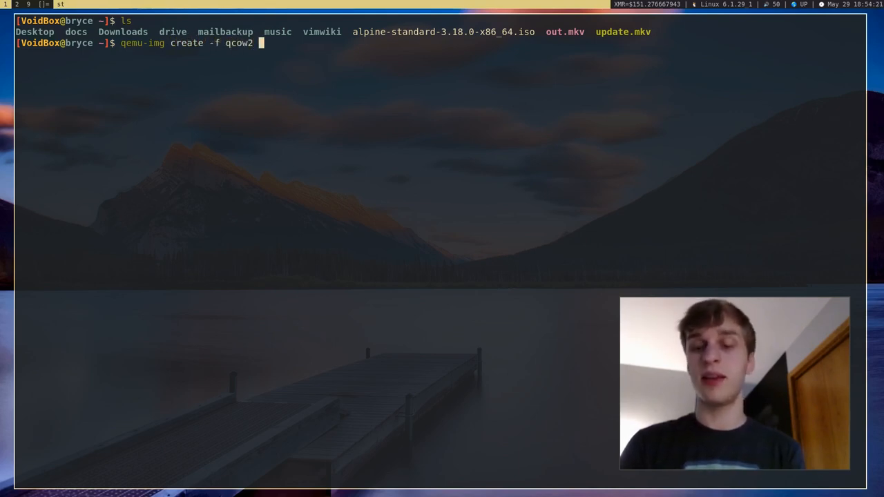
pyautogui.write('alpi')
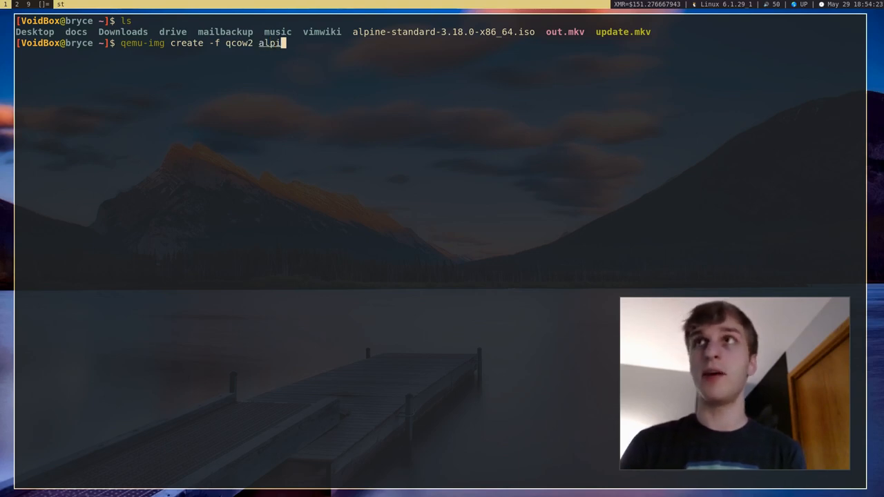
pyautogui.write('ne.qcow2')
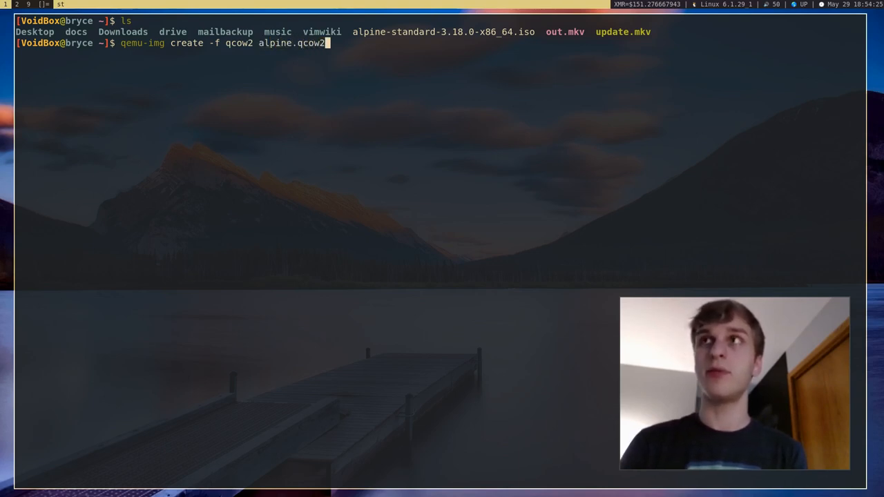
pyautogui.write('10G')
pyautogui.write('ls')
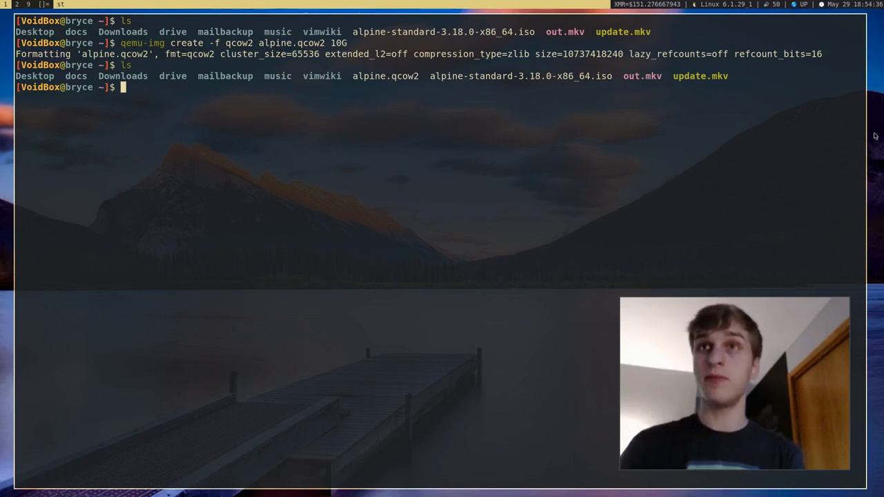
# Start qemu-system-x86_64 with KVM enabled, 4G memory and a user virtio NIC
pyautogui.write('a')
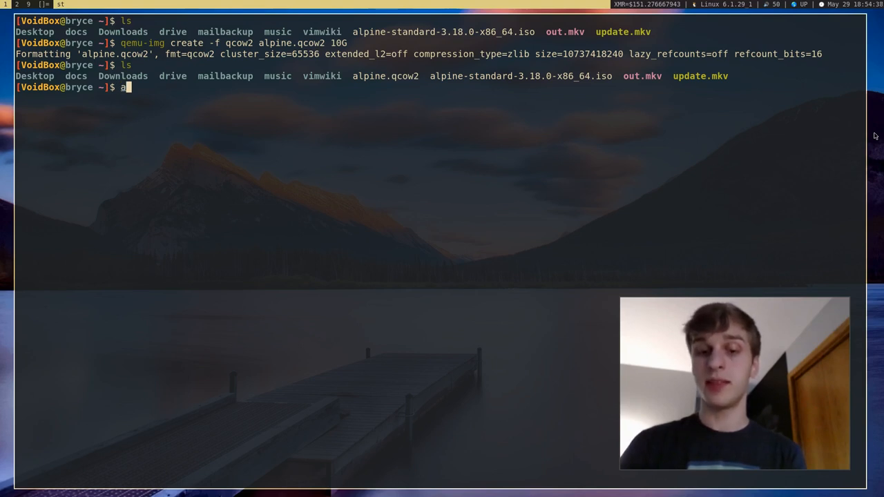
pyautogui.write('qemu-system-x')
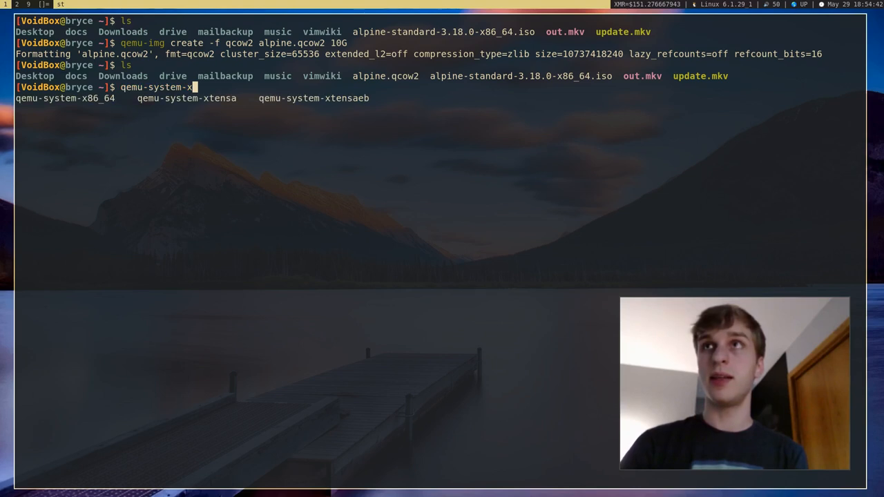
pyautogui.press('Tab')
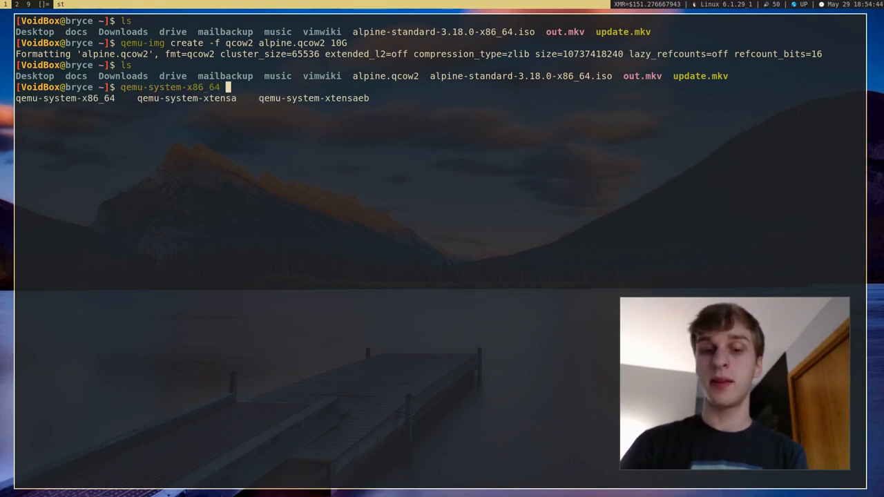
pyautogui.write('-enable-')
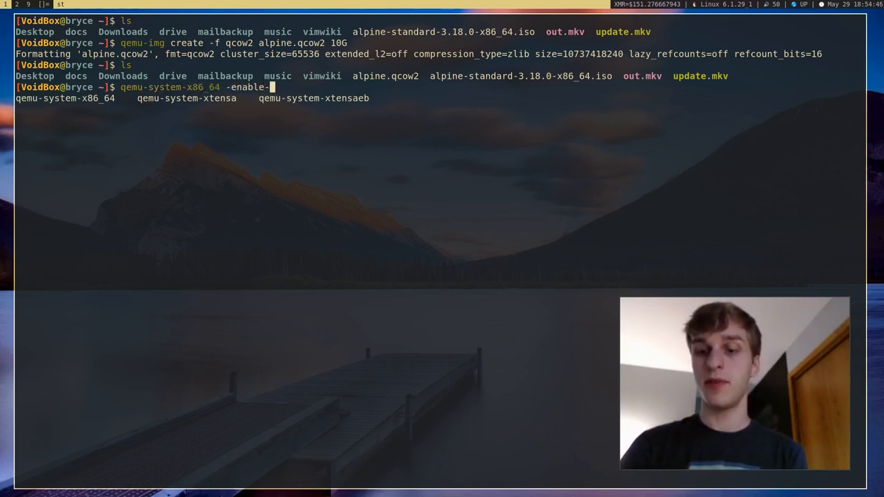
pyautogui.write('kvm')
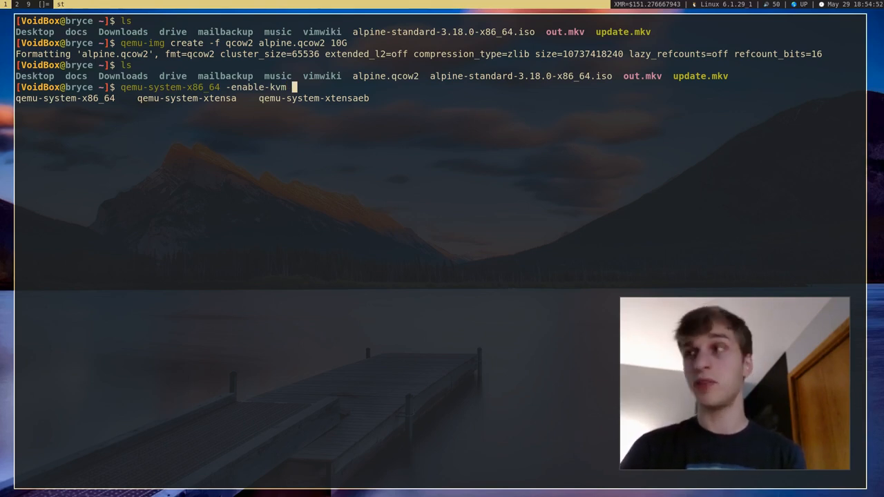
pyautogui.write('-')
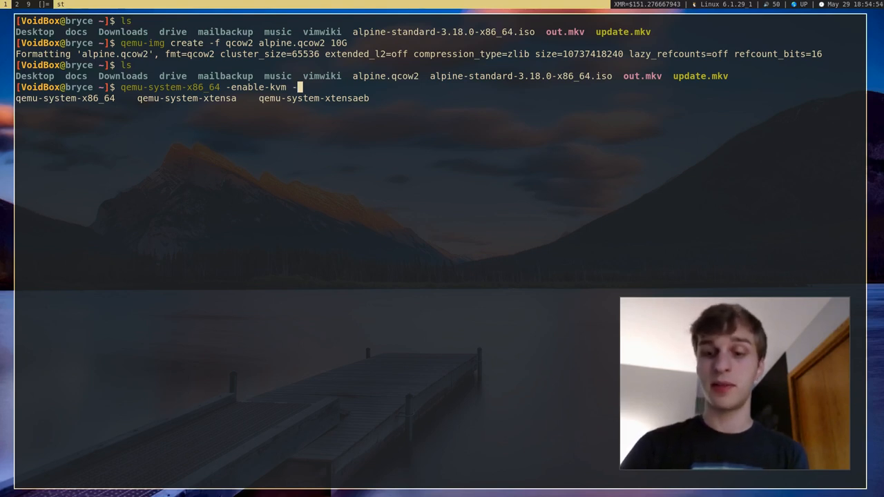
pyautogui.write('m 4G')
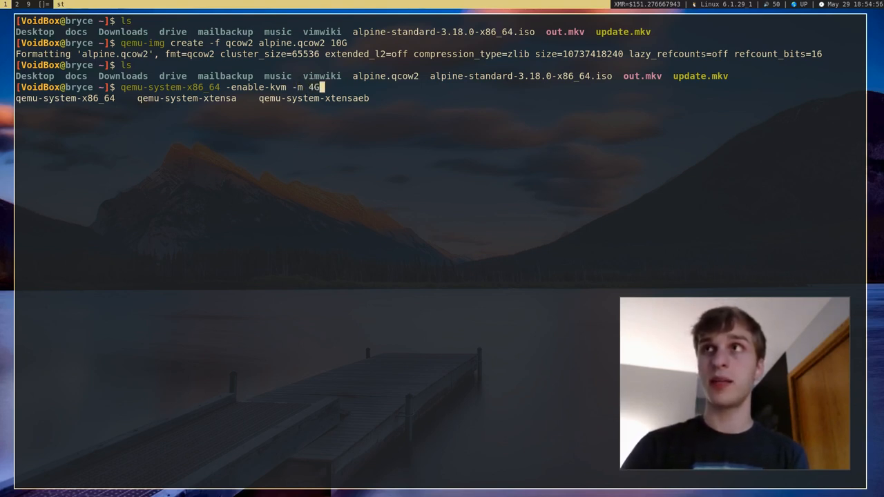
pyautogui.write('-')
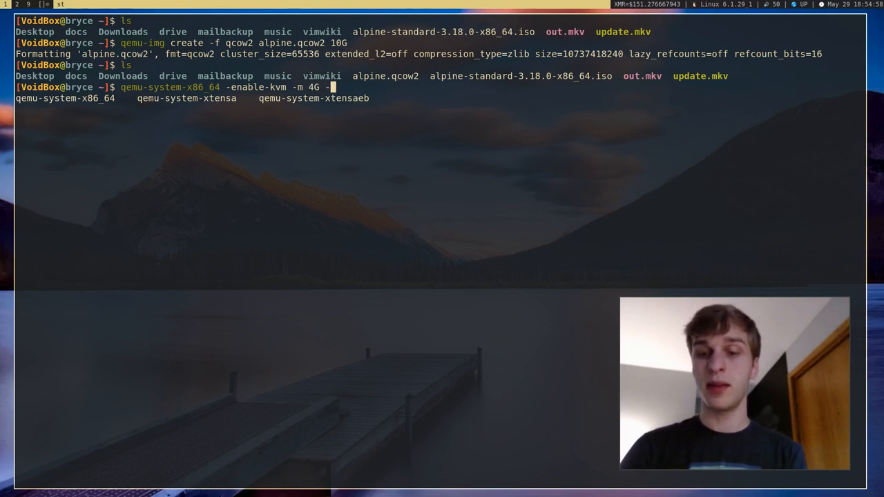
pyautogui.write('nic')
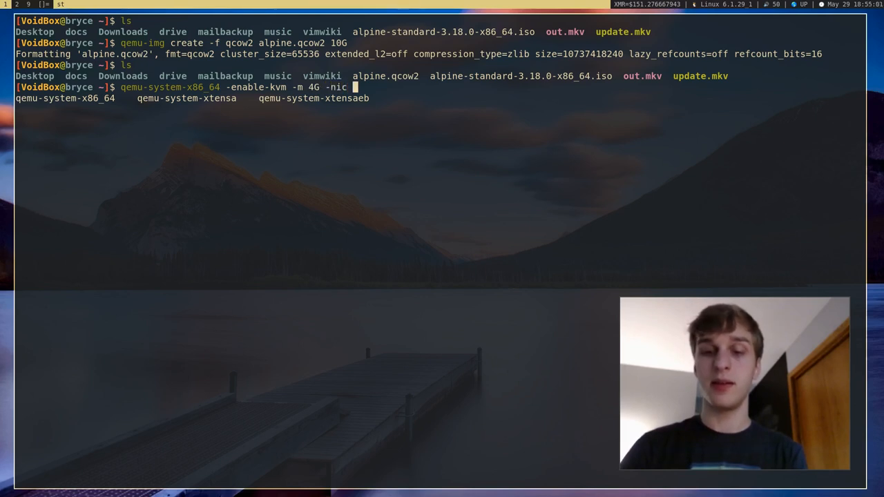
pyautogui.write('user')
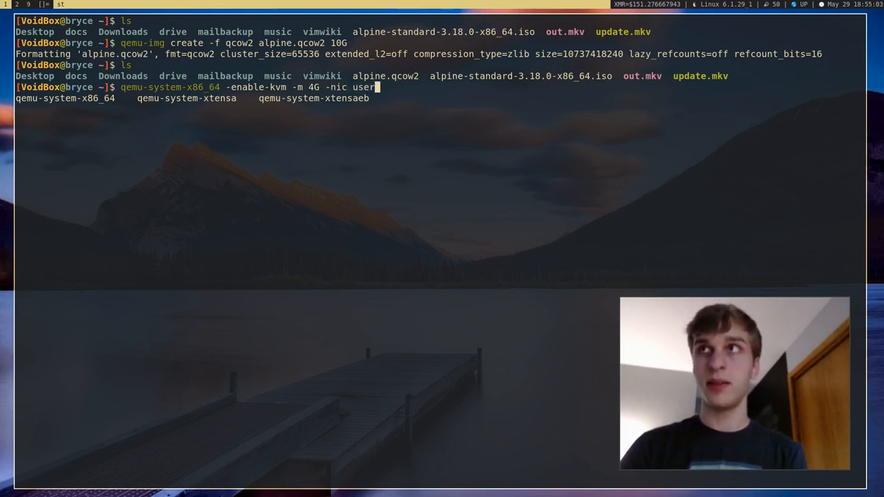
pyautogui.write(',mo')
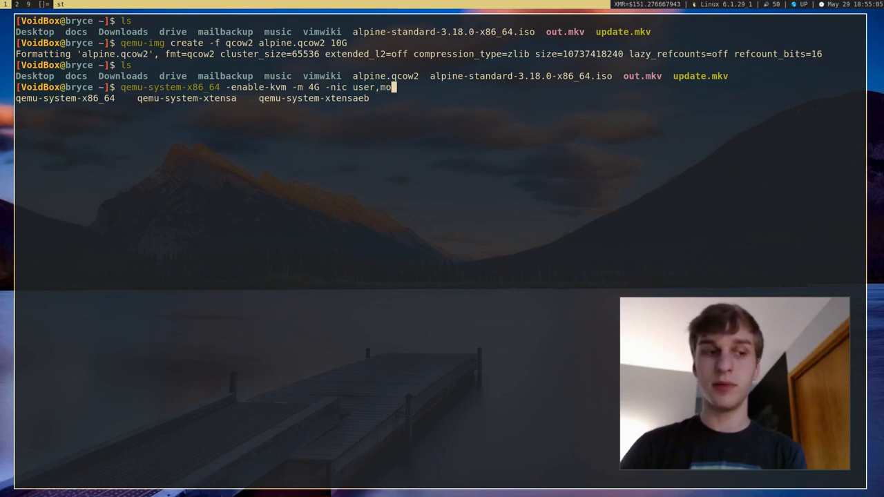
pyautogui.write('del=v')
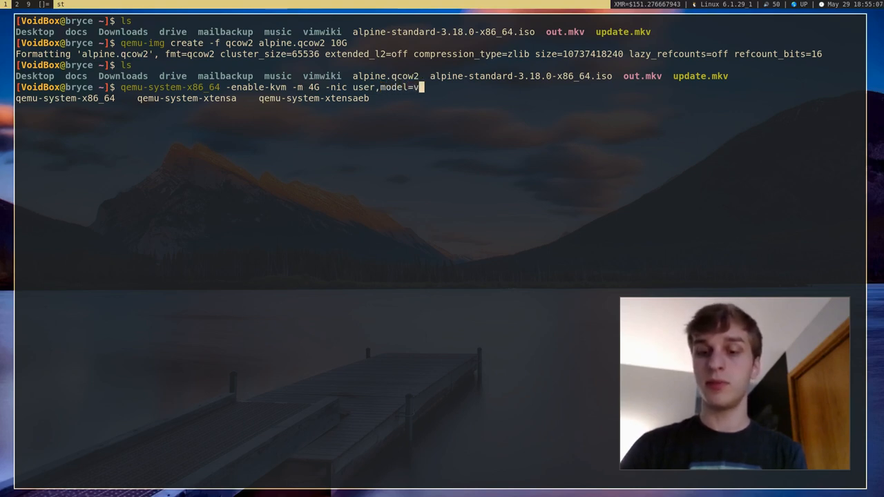
pyautogui.write('rtio')
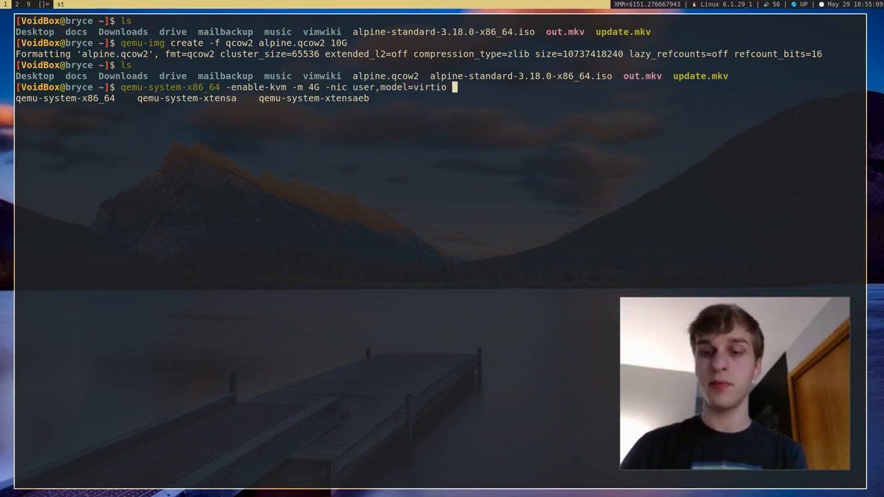
# Attach alpine.qcow2 as a virtio disk drive and the Alpine ISO as CD-ROM
pyautogui.write('-drive')
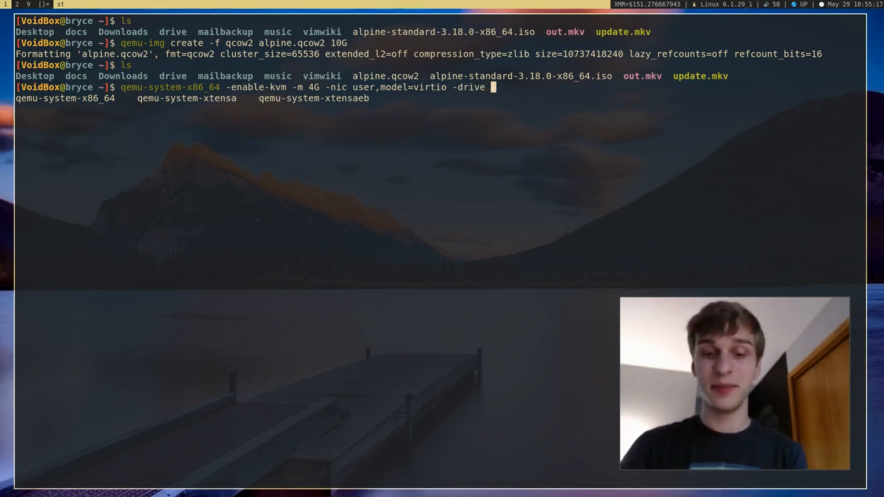
pyautogui.write('file=alpi')
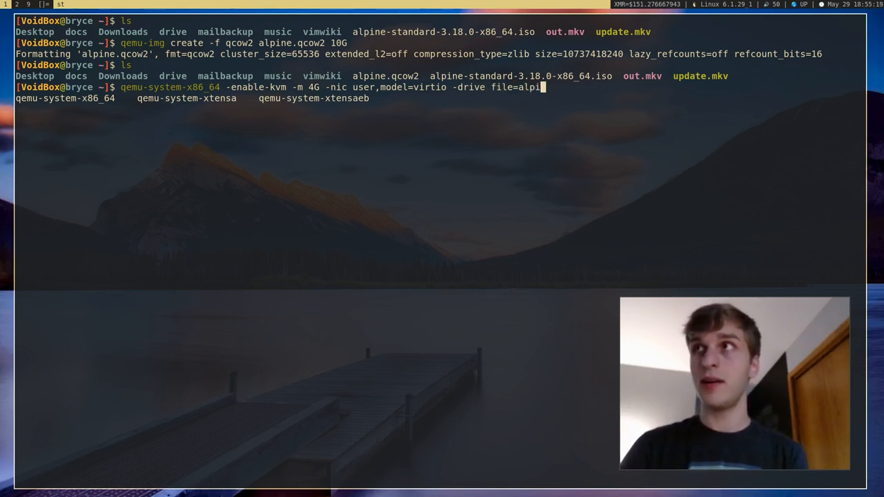
pyautogui.write('ne.qcow2')
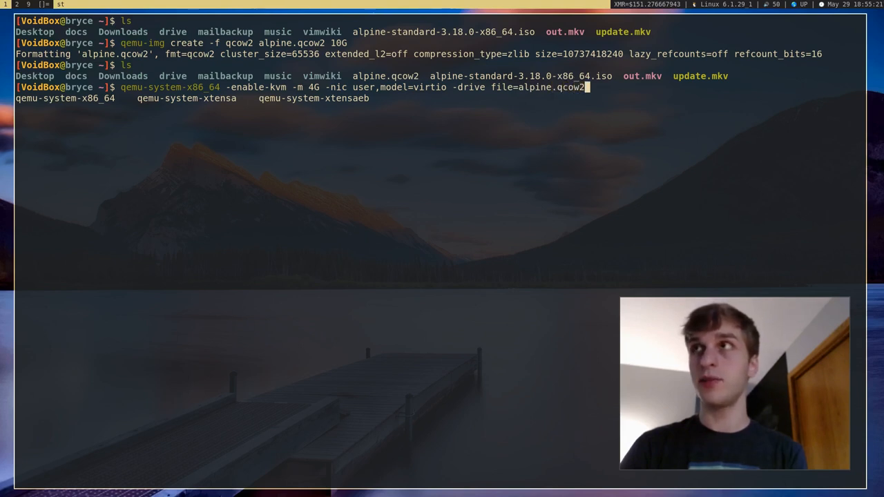
pyautogui.write(',')
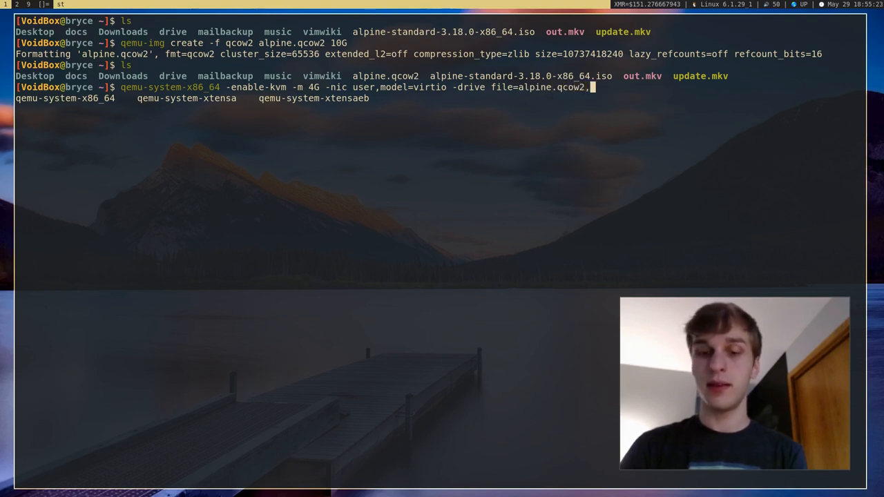
pyautogui.write('mdei')
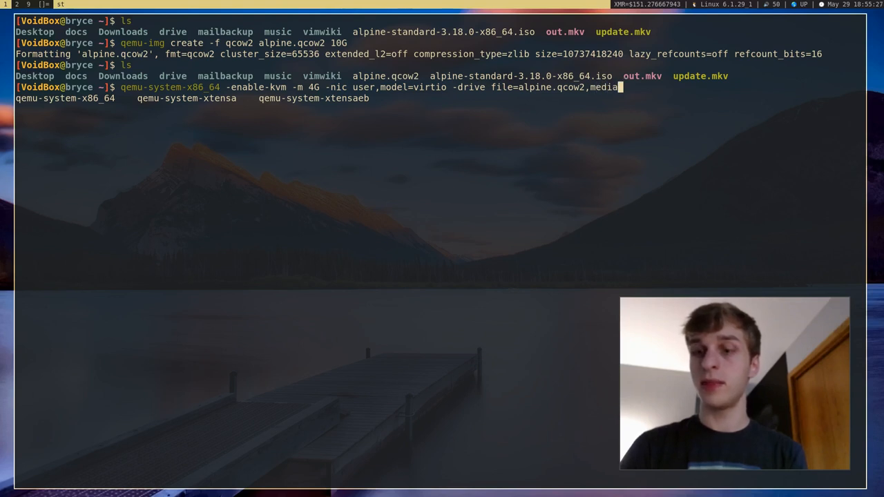
pyautogui.write('disk,')
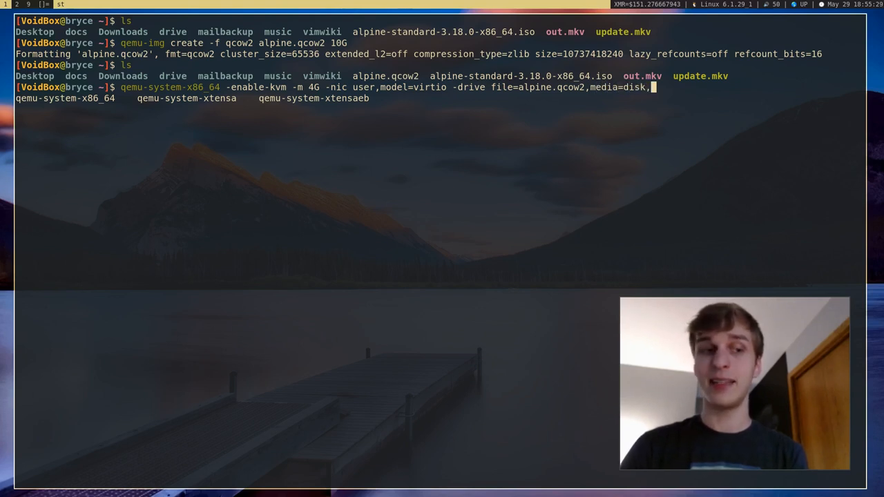
pyautogui.write('if=')
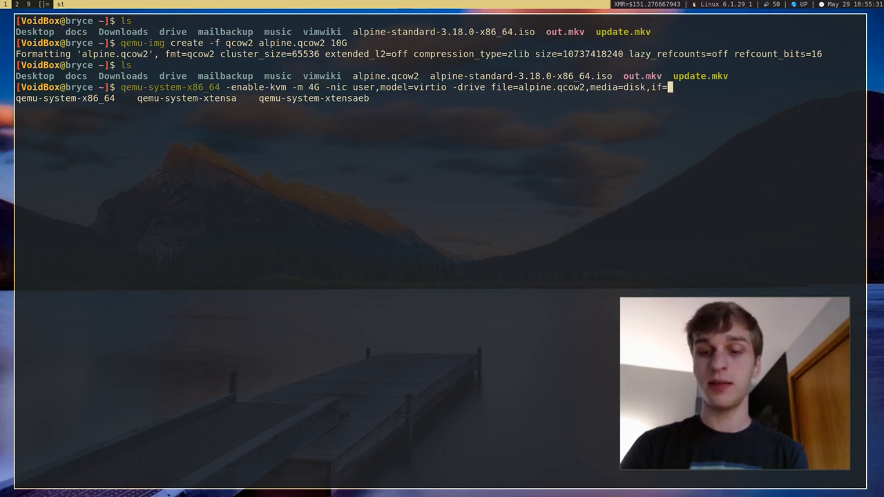
pyautogui.write('virtio')
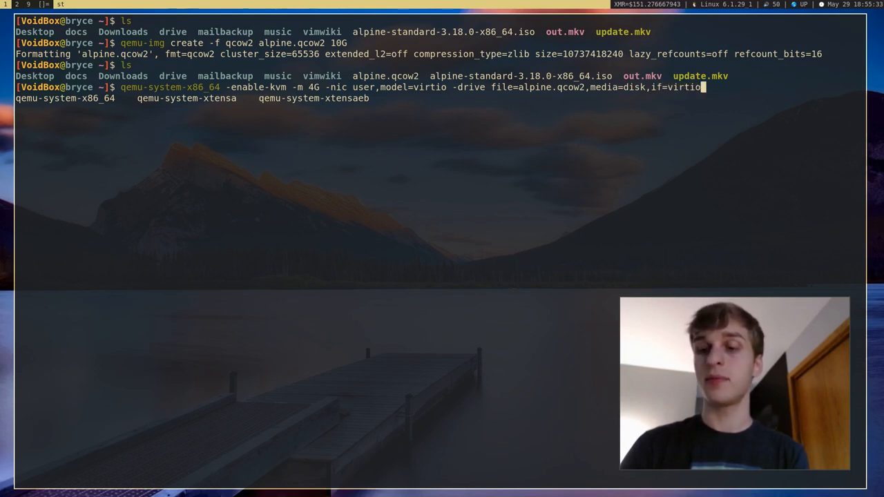
pyautogui.write('-cdrom')
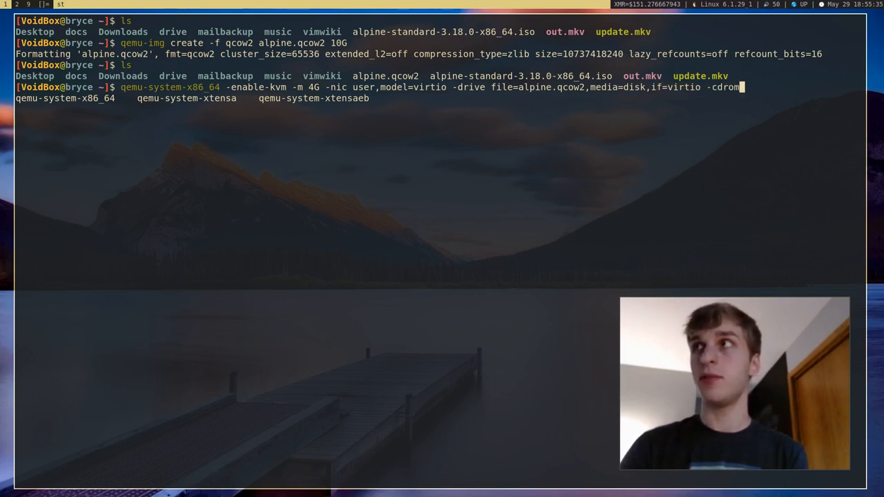
pyautogui.write('alpine')
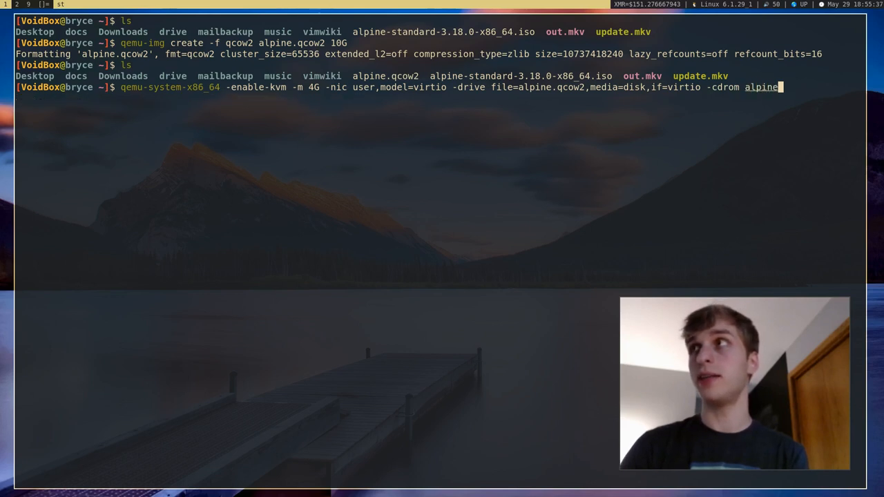
pyautogui.press('Tab')
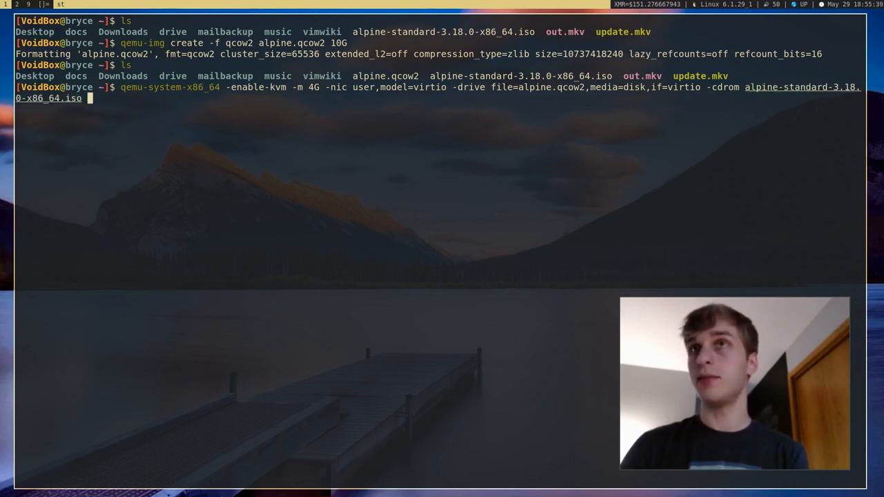
# Launch the VM and let it boot the Alpine ISO to the login prompt
pyautogui.press('Return')
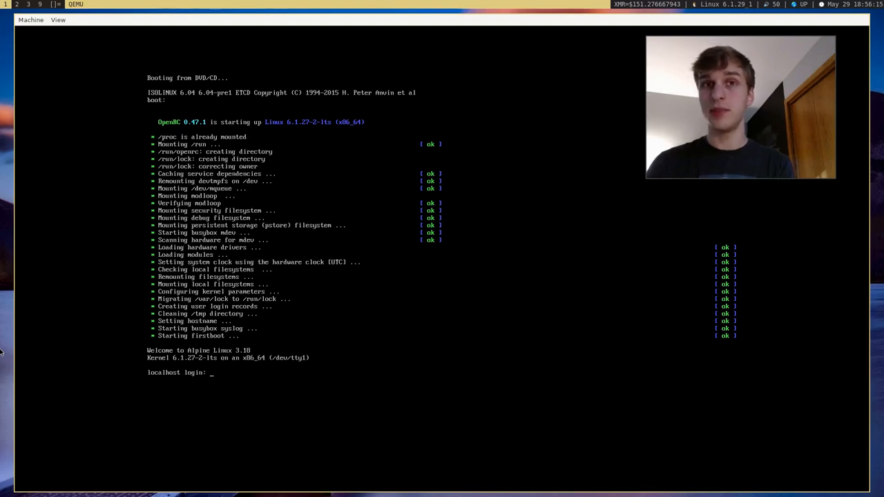
# Log in as root, run setup-alpine with us keyboard, hostname alpinevm, DHCP on eth0
pyautogui.write('root')
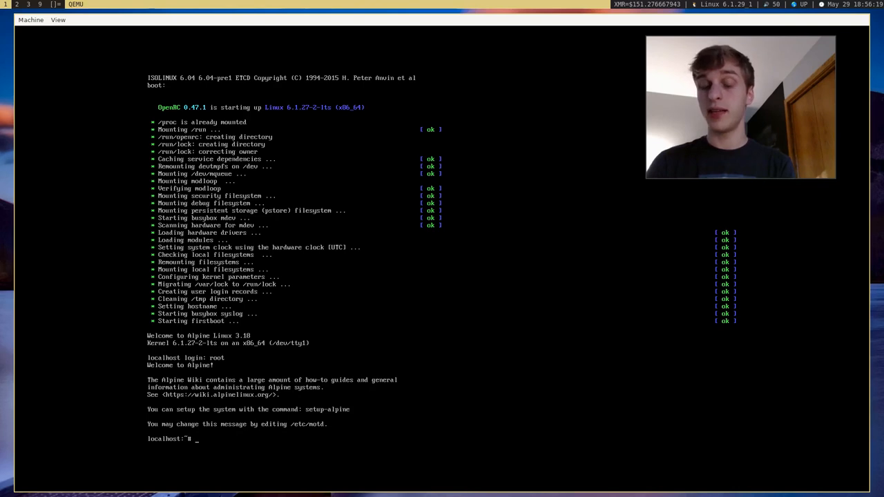
pyautogui.write('setup-alpine')
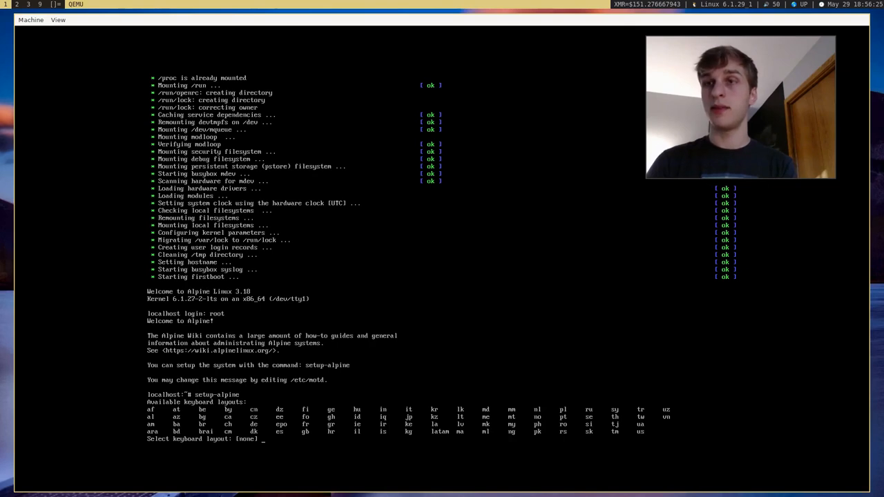
pyautogui.write('us')
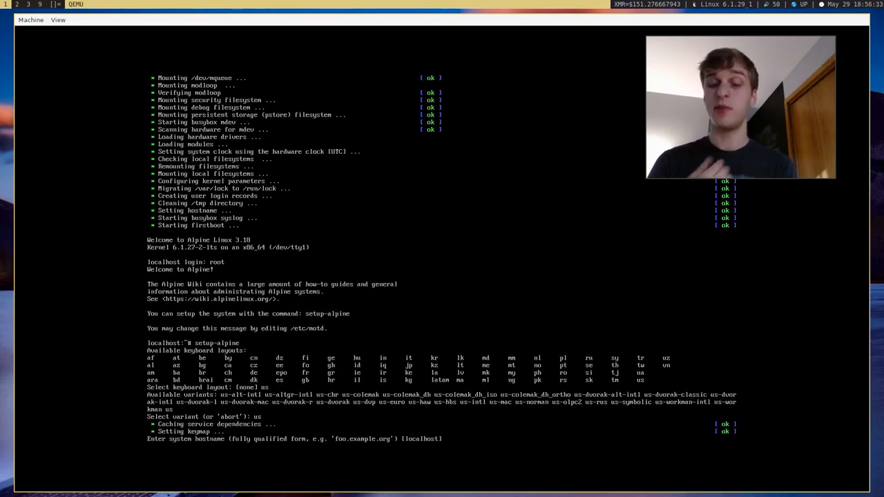
pyautogui.write('alpinevm')
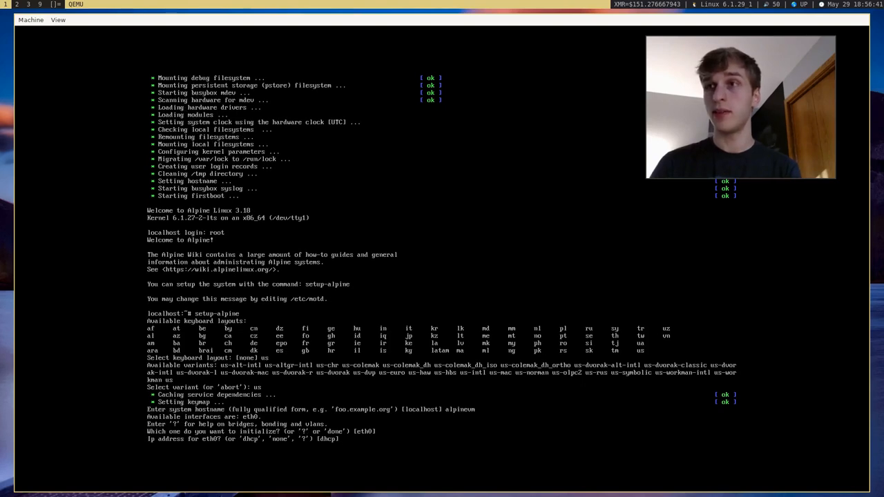
pyautogui.press('Return')
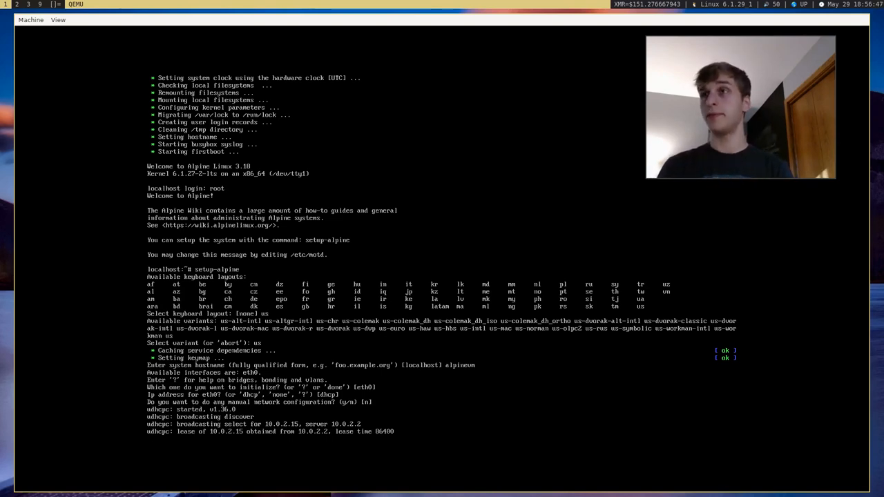
pyautogui.press('Return')
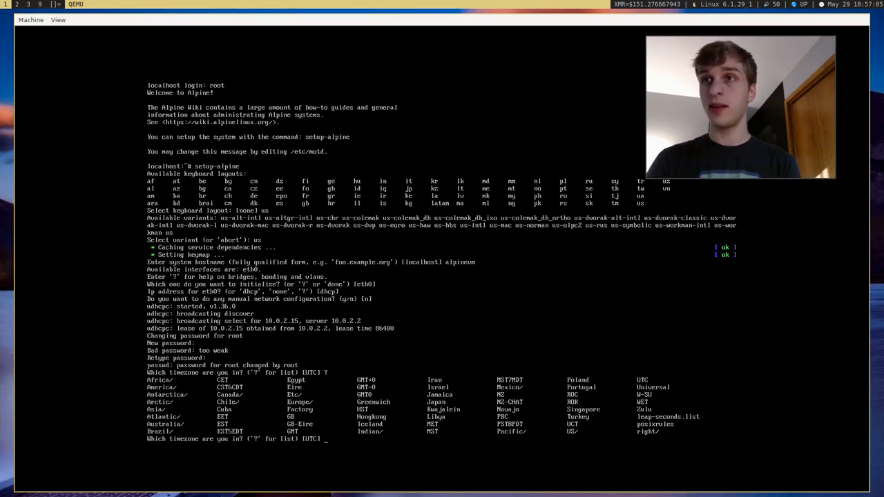
# Choose America/Detroit as the system timezone
pyautogui.write('America')
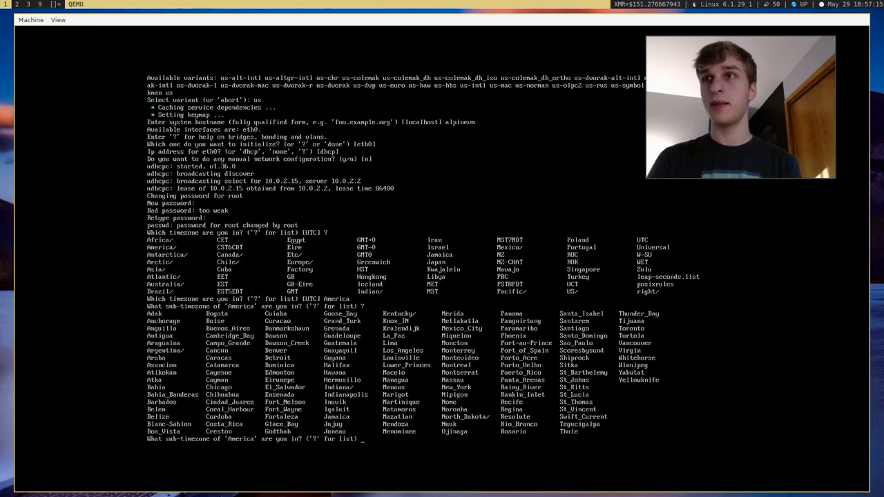
pyautogui.write('D')
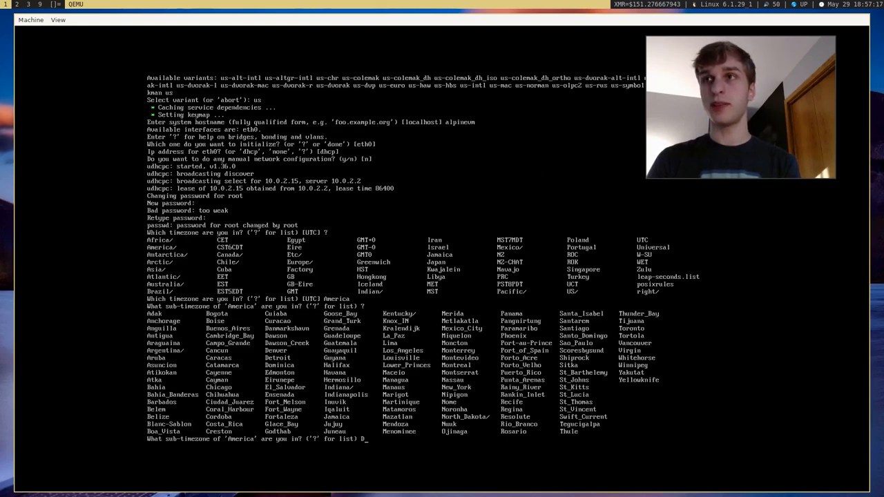
pyautogui.write('Detroit')
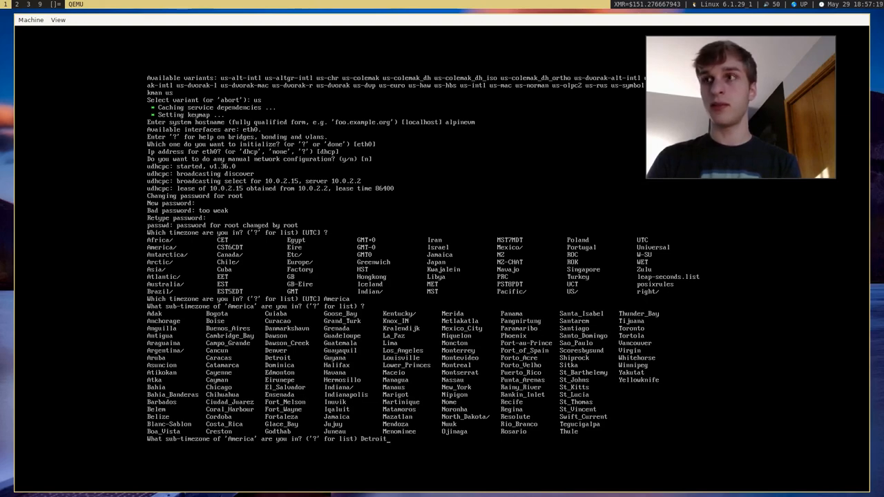
pyautogui.press('Return')
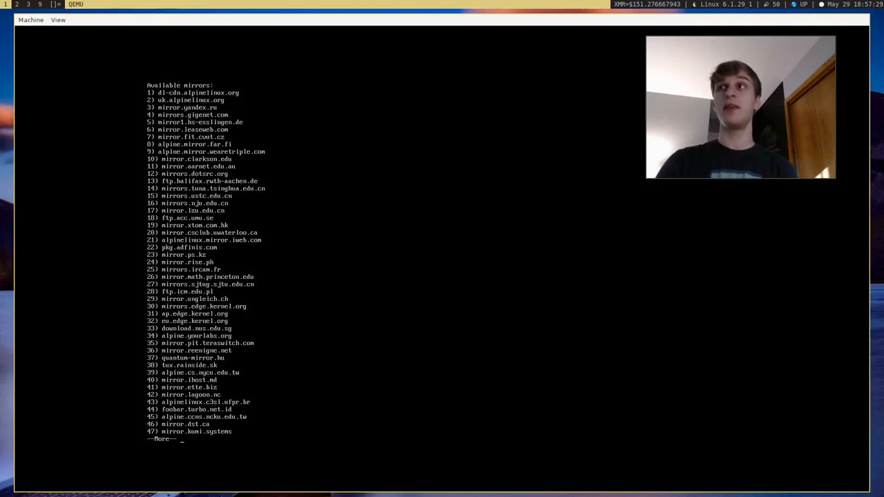
# Page through the mirror list and pick a package mirror for apk
pyautogui.press('space')
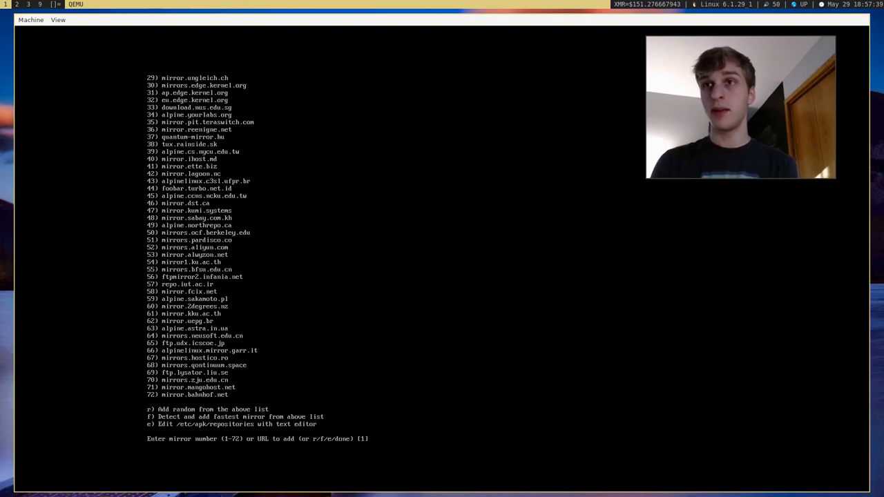
pyautogui.write('r')
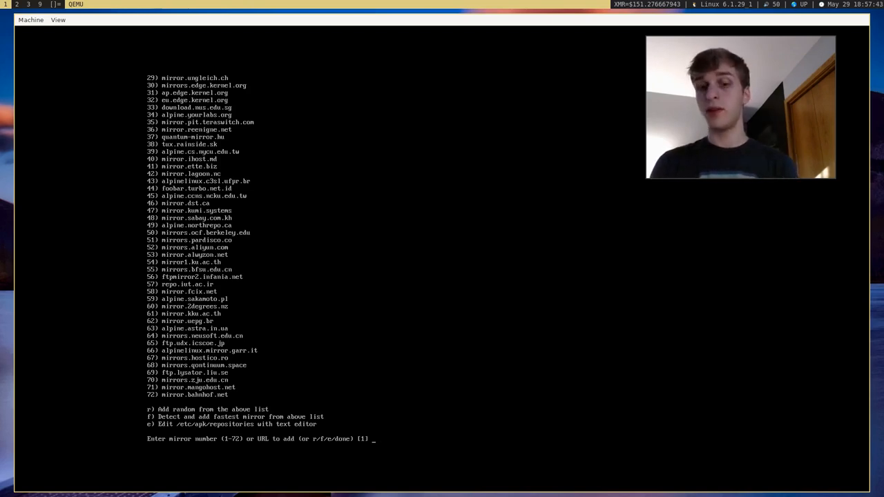
pyautogui.write('f')
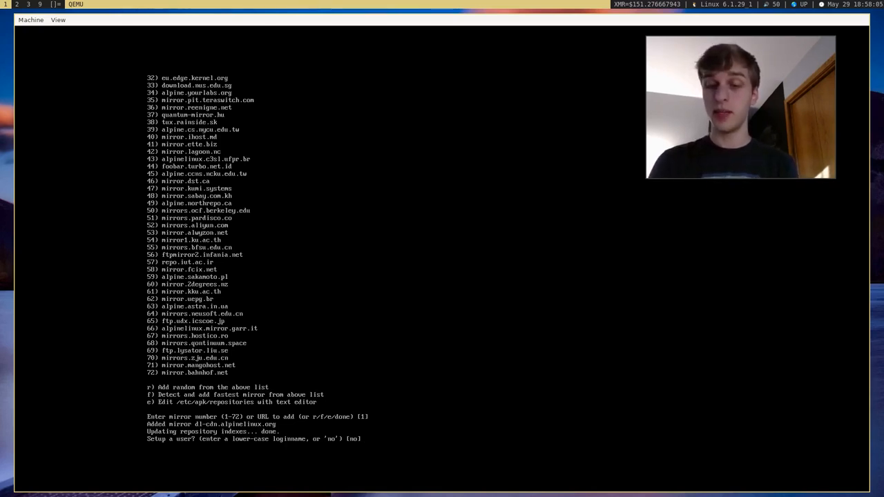
# Create user bryce with full name Bryce, a password and no SSH key
pyautogui.write('bryce')
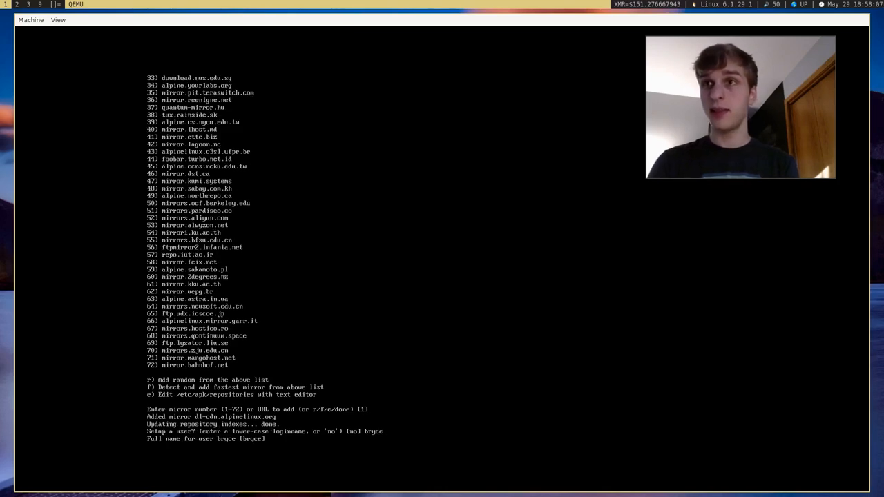
pyautogui.write('Bryce')
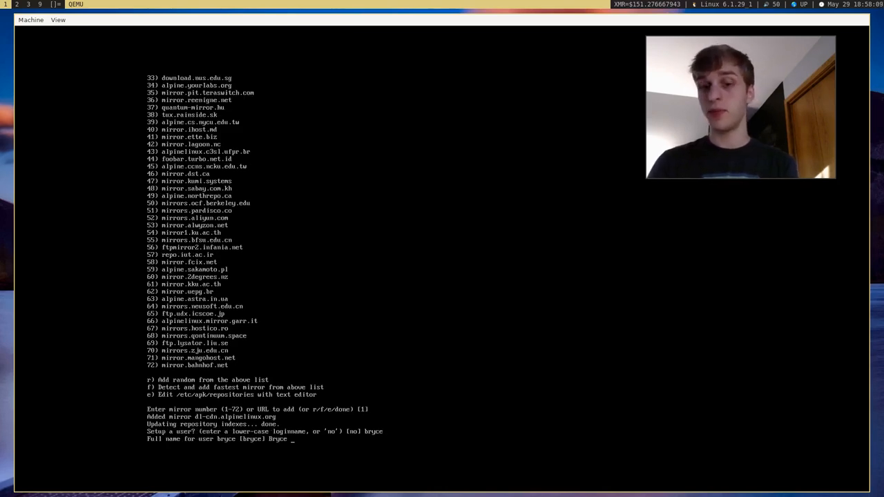
pyautogui.press('Return')
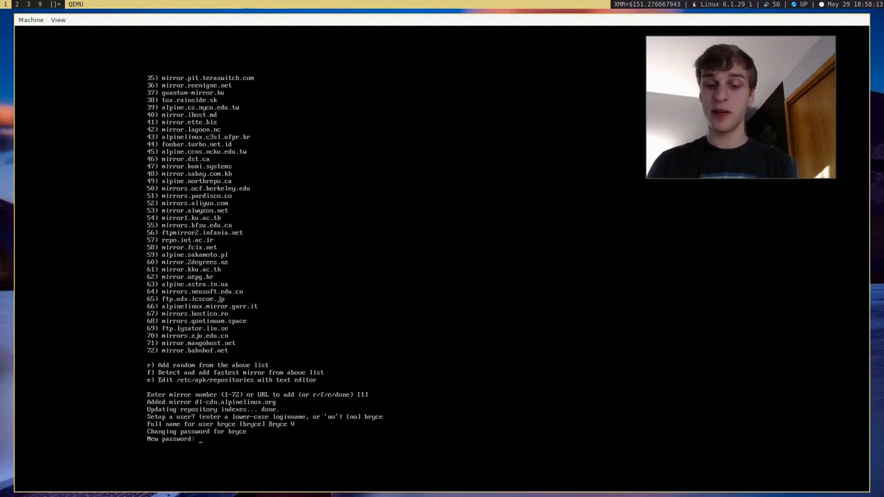
pyautogui.press('Return')
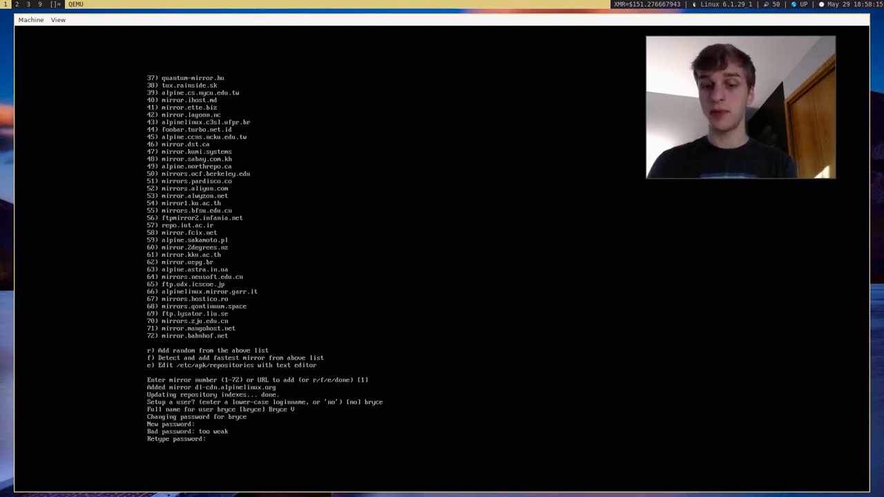
pyautogui.press('Return')
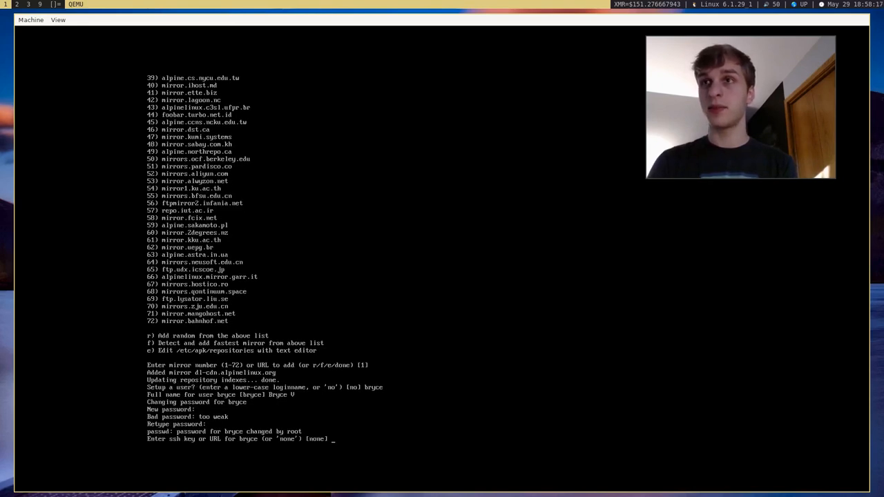
pyautogui.press('Return')
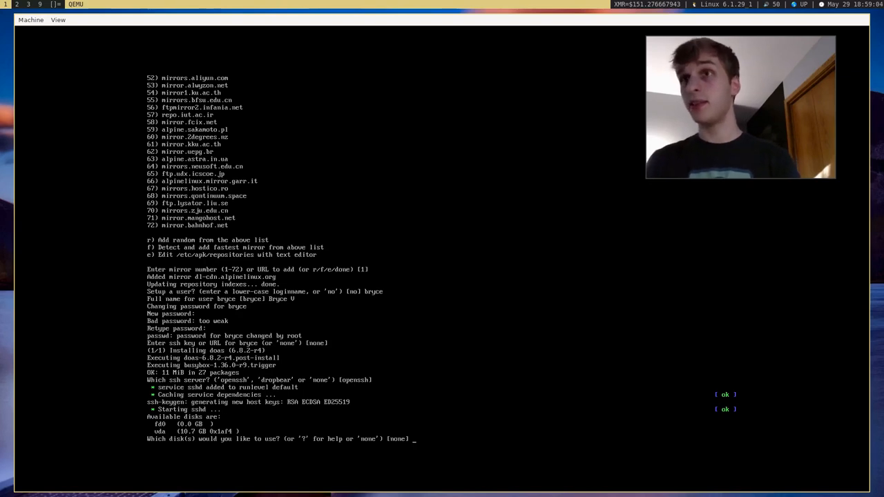
# Install to the vda disk in sys mode, confirming the erase with y
pyautogui.write('vda')
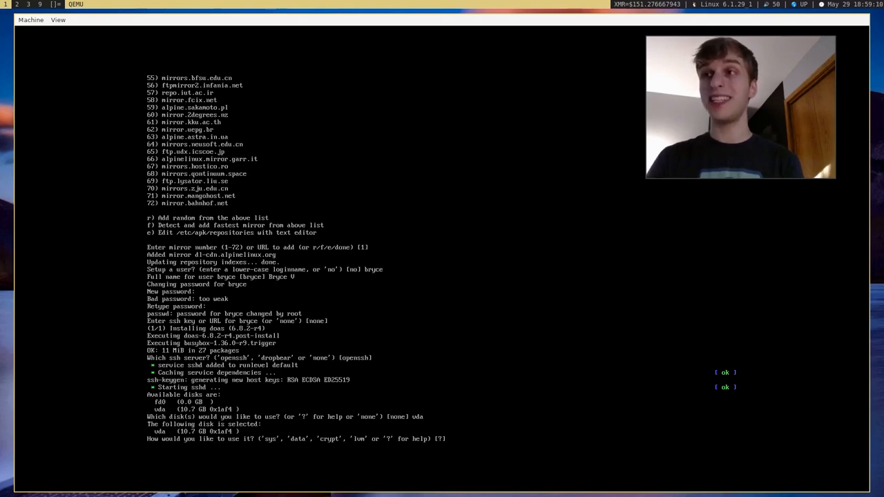
pyautogui.write('?')
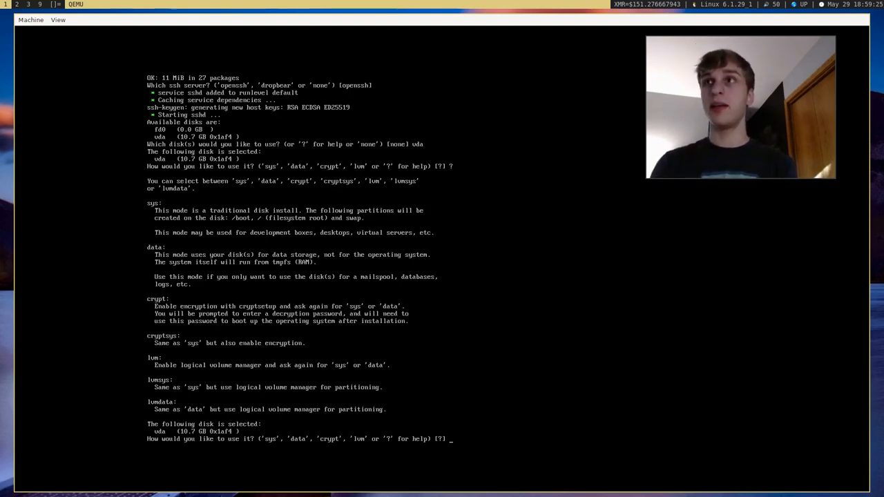
pyautogui.write('sys')
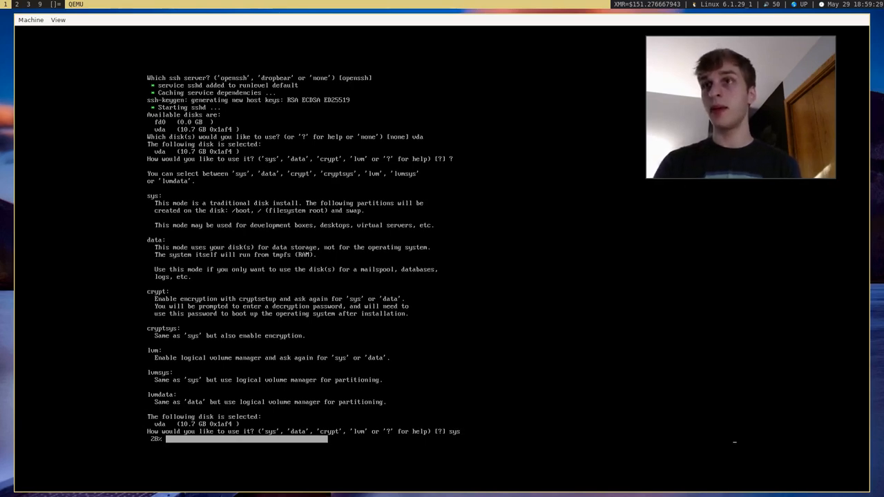
pyautogui.press('Return')
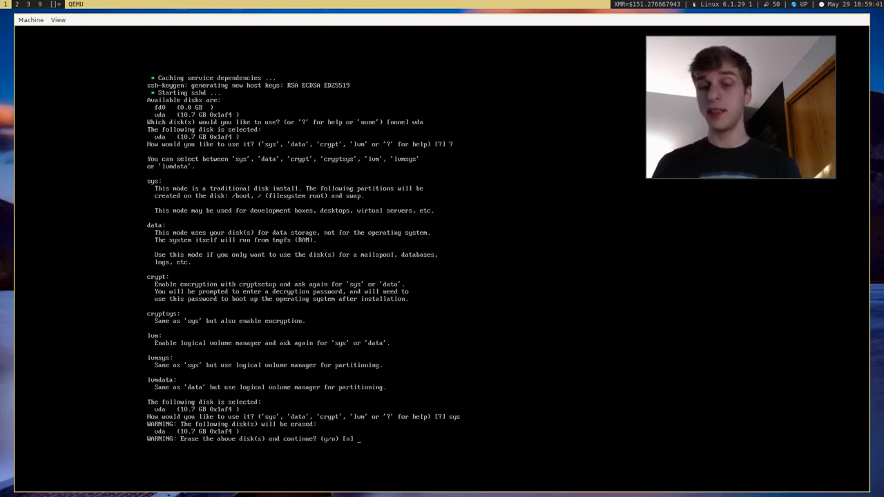
pyautogui.write('y')
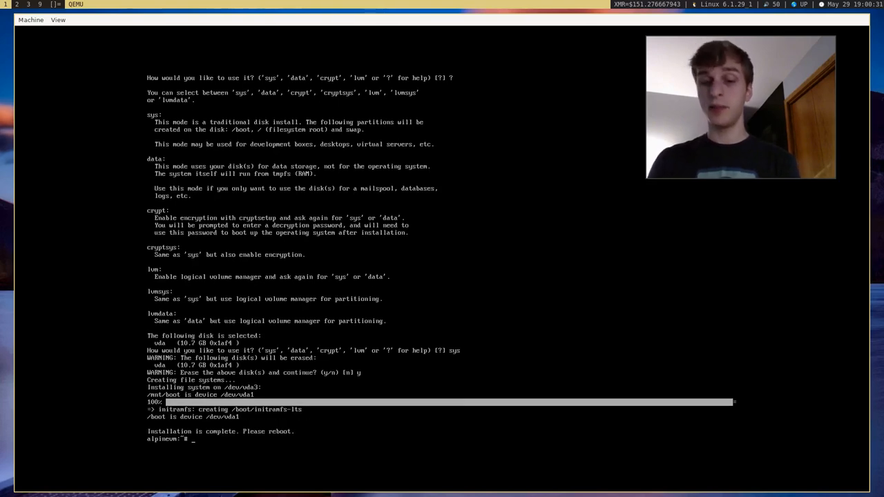
# Reboot into the installed system and log in as bryce
pyautogui.write('re')
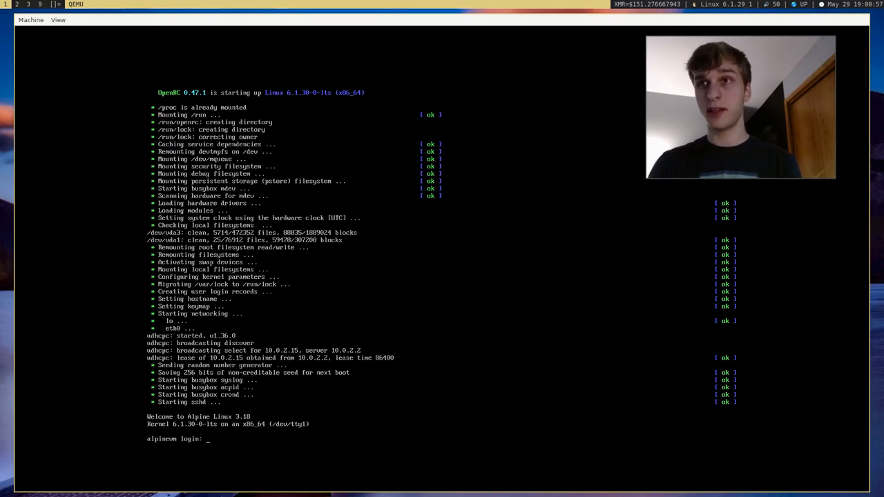
pyautogui.write('bryce')
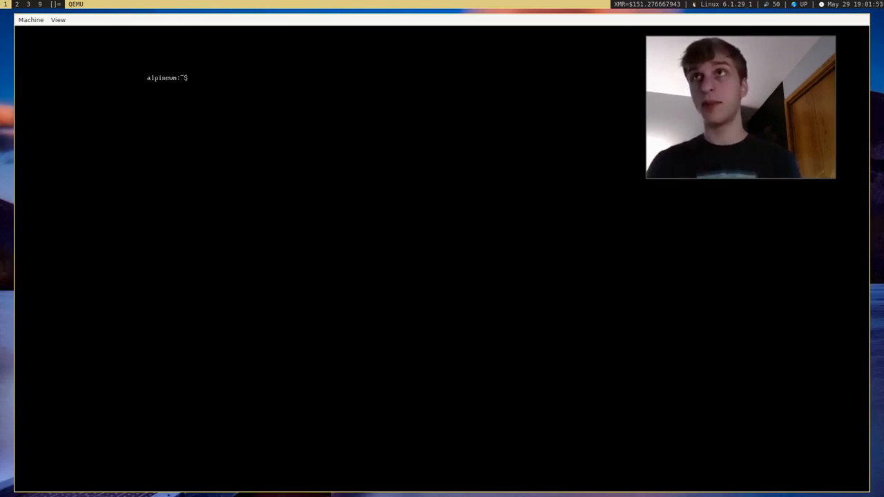
pyautogui.write('u')
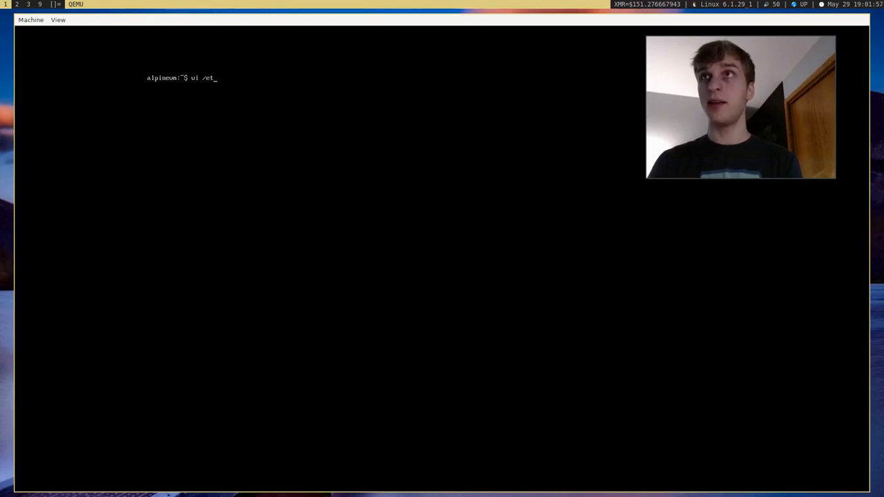
pyautogui.write('c/')
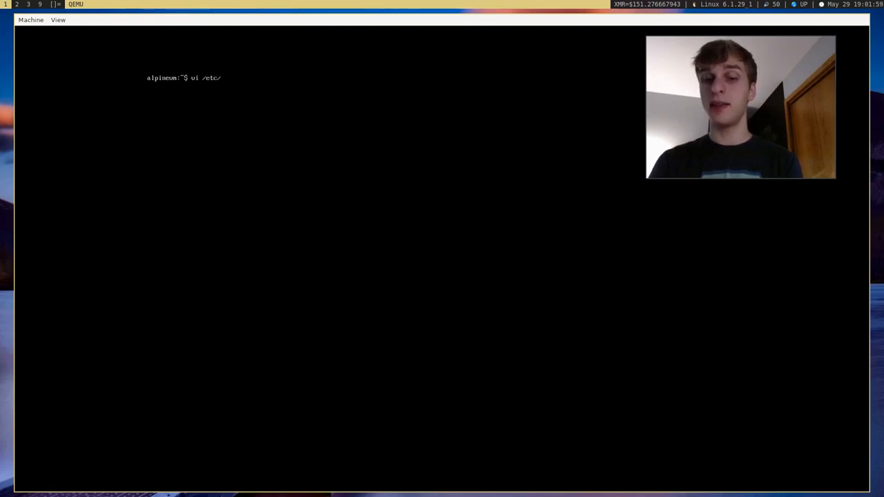
pyautogui.write('apk/')
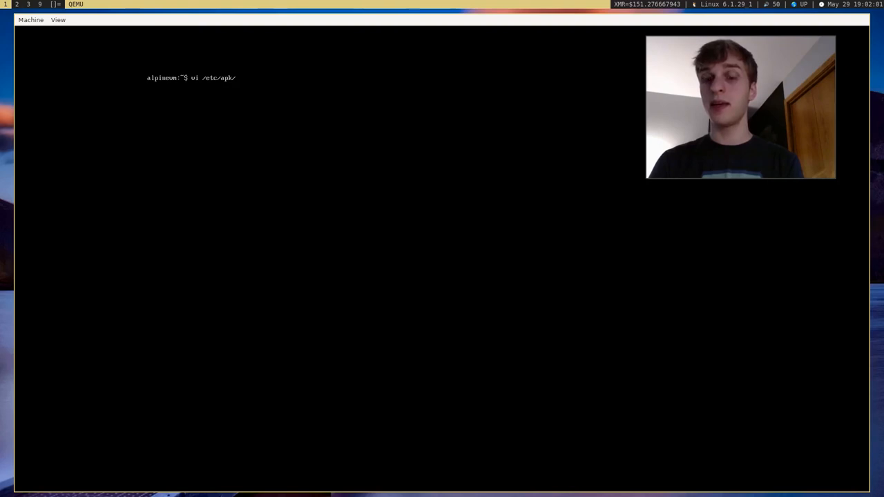
pyautogui.write('repositories')
pyautogui.write('http://dl-cdn.alpinelinux.org/alpine/edf/community')
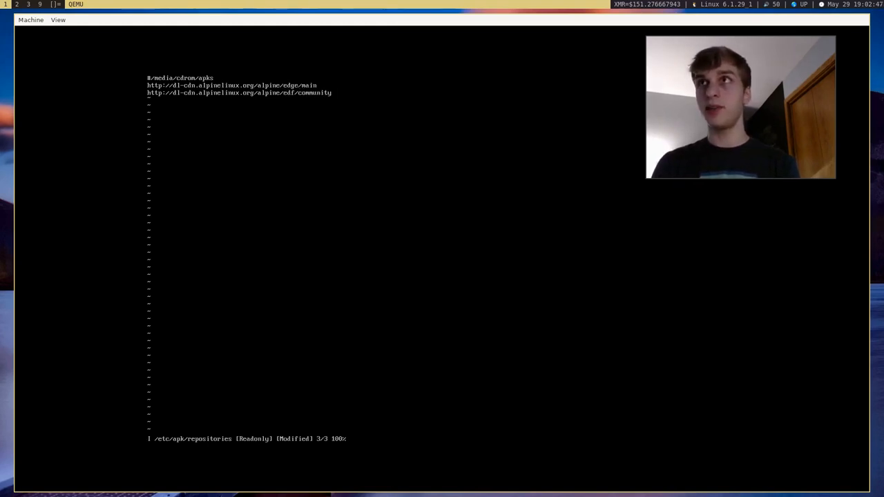
pyautogui.write(':w')
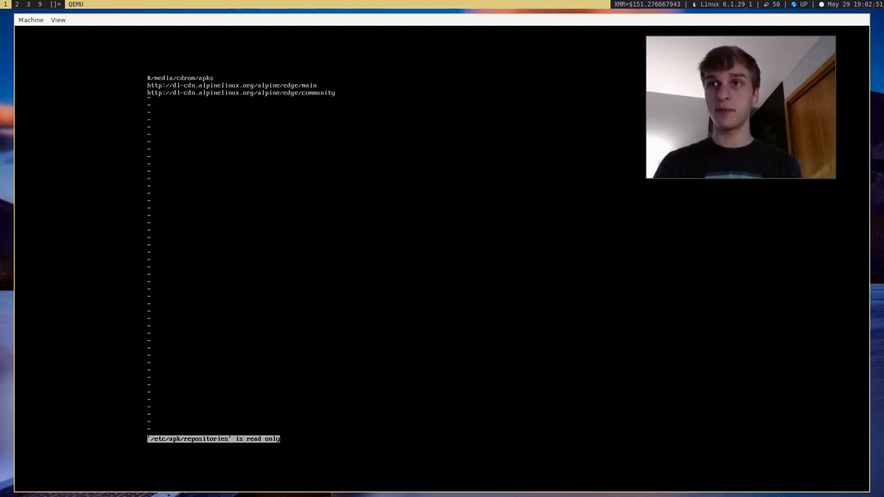
pyautogui.write(':q')
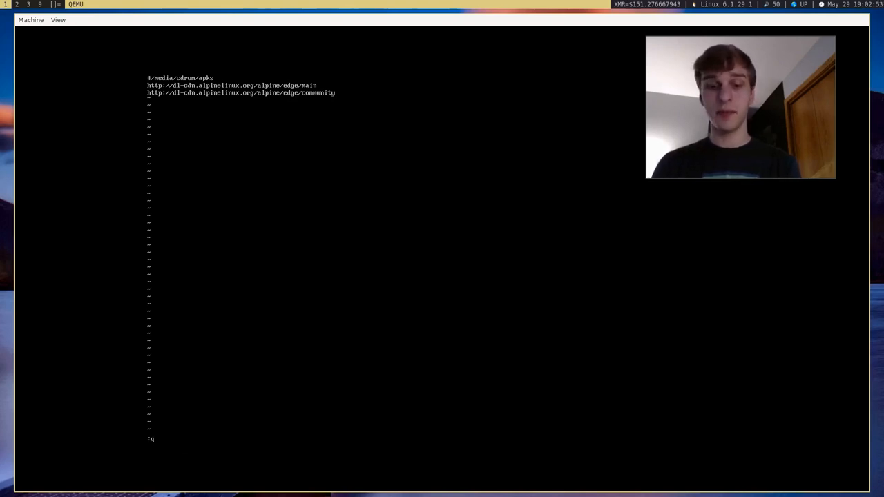
pyautogui.press('Return')
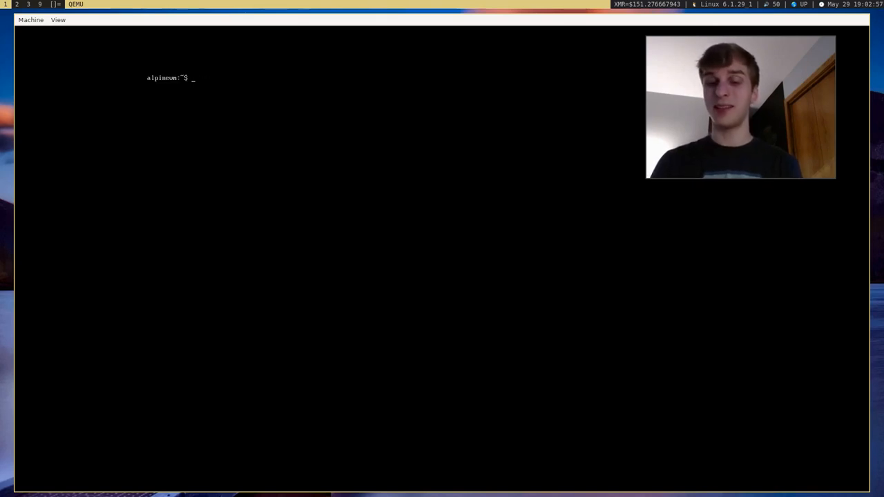
# Reopen /etc/apk/repositories in vi and switch to root with su
pyautogui.write('vi /etc/apk/repositories')
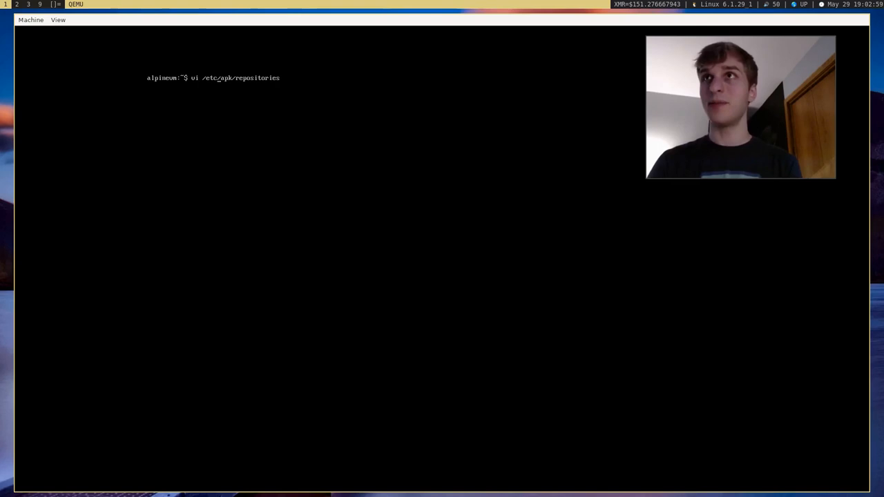
pyautogui.write('su')
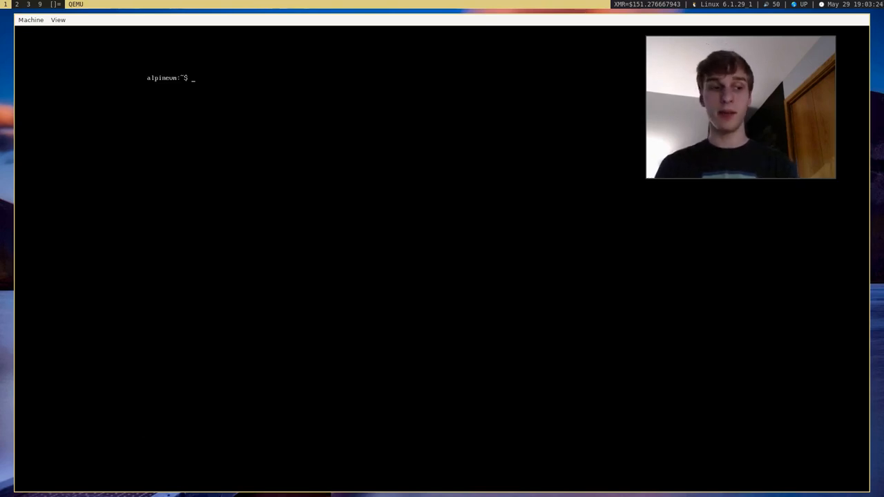
# Run apk update, fail without privileges and without sudo, then run doas apk update with the password
pyautogui.write('apk update')
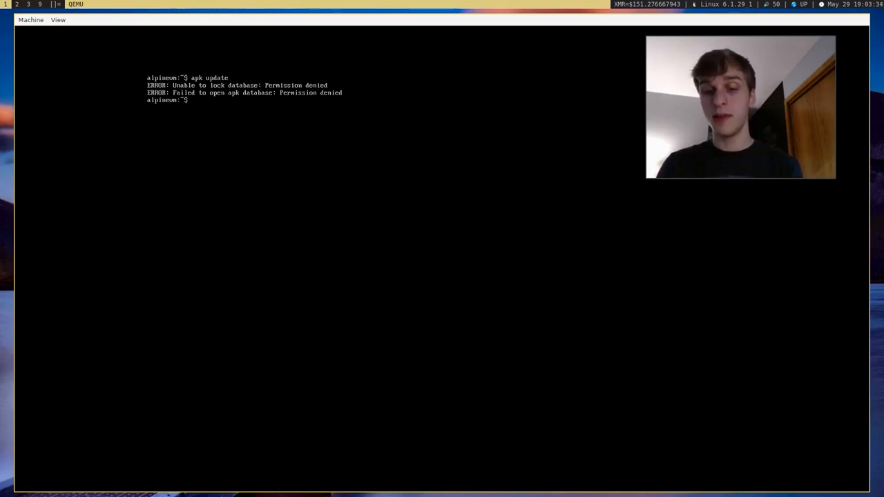
pyautogui.write('sudo')
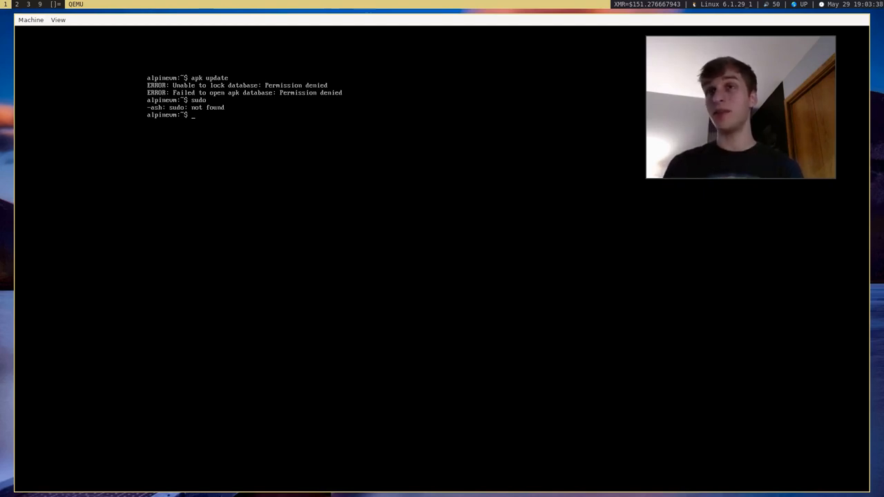
pyautogui.write('doas')
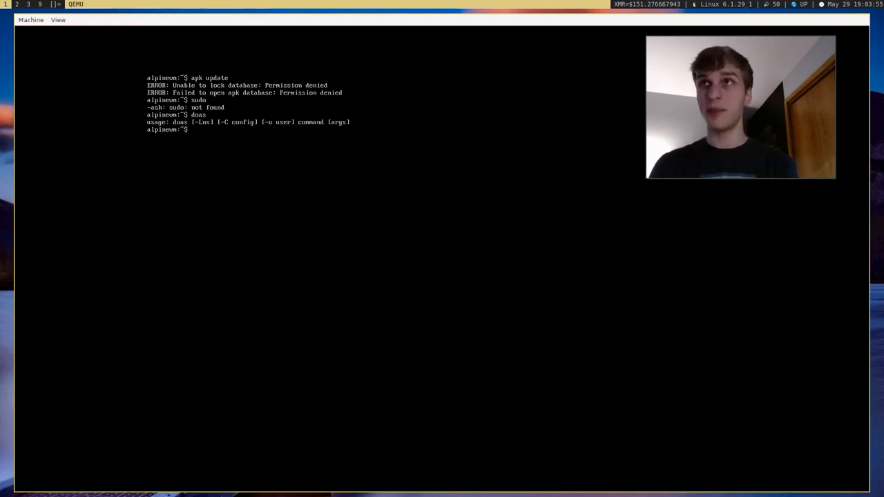
pyautogui.write('doas')
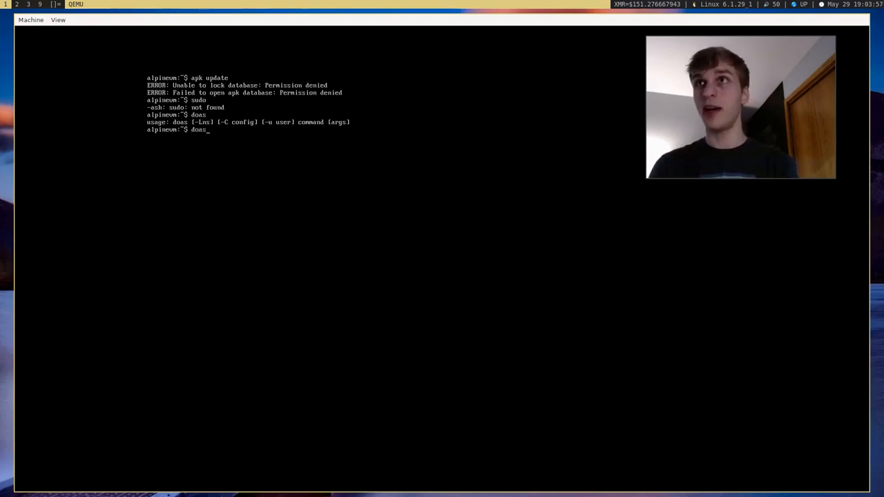
pyautogui.write('apk update')
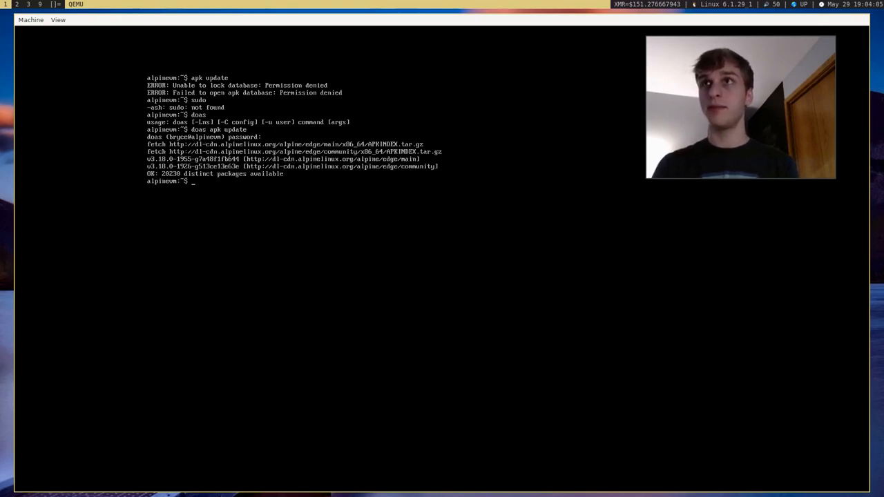
# Edit the recalled command into doas apk upgrade --available and run it
pyautogui.write('doas apk update')
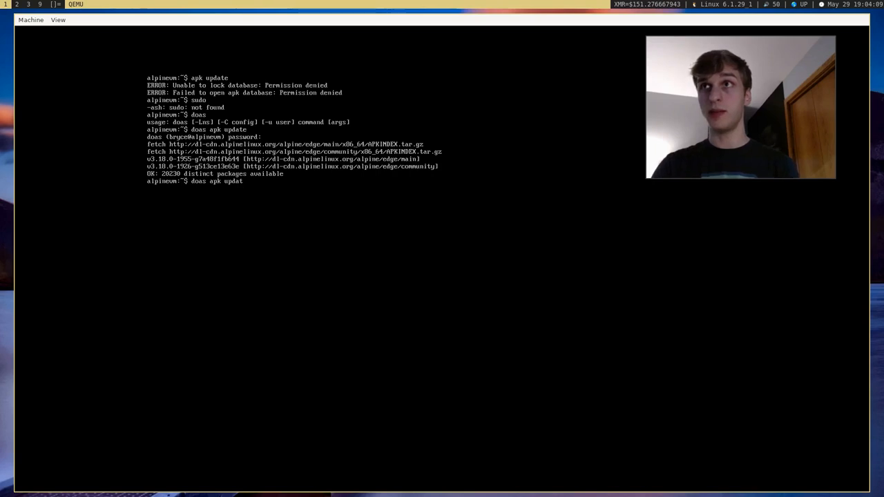
pyautogui.press('BackSpace')
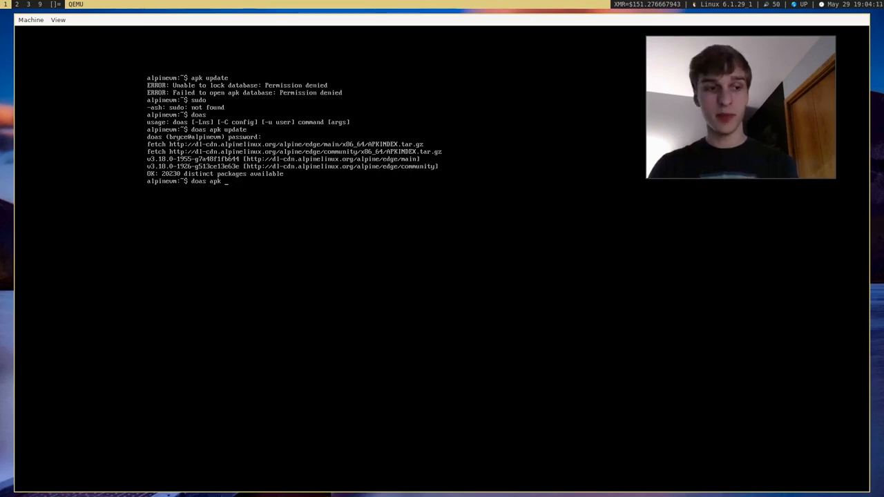
pyautogui.write('upgrade --')
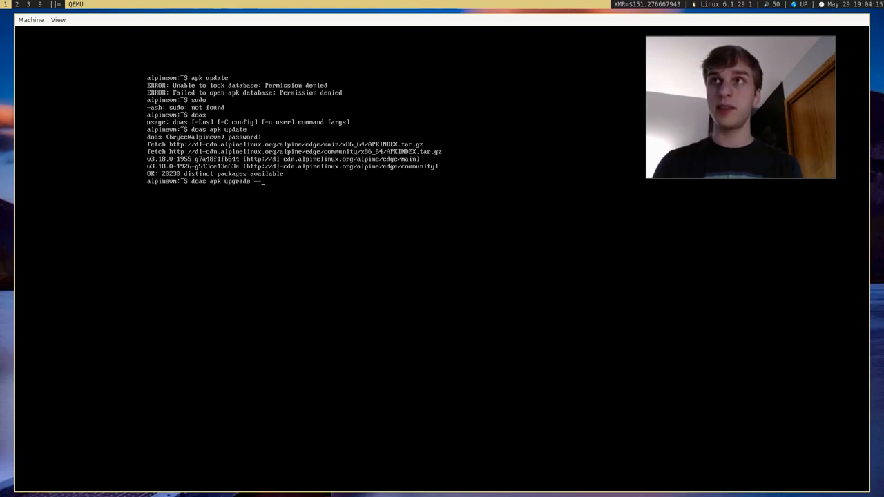
pyautogui.write('ava')
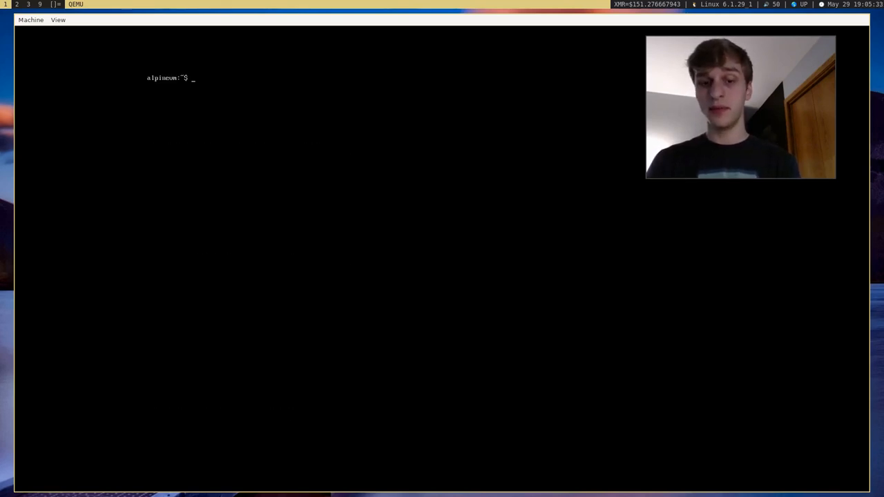
# Type doas apk add at the alpine prompt without running it yet
pyautogui.write('doas')
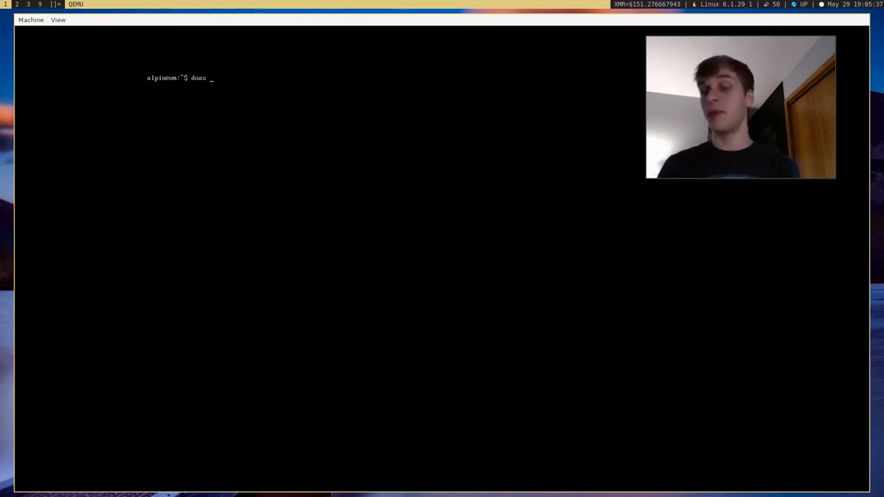
pyautogui.write('apk')
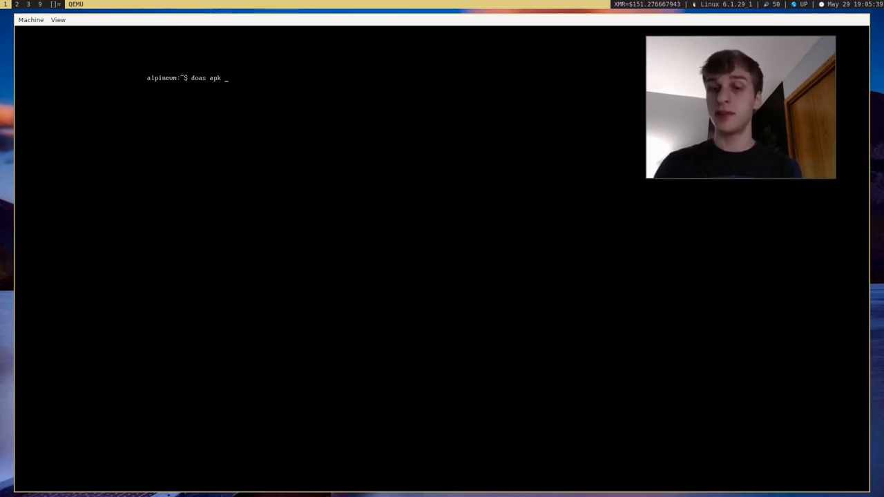
pyautogui.write('vi')
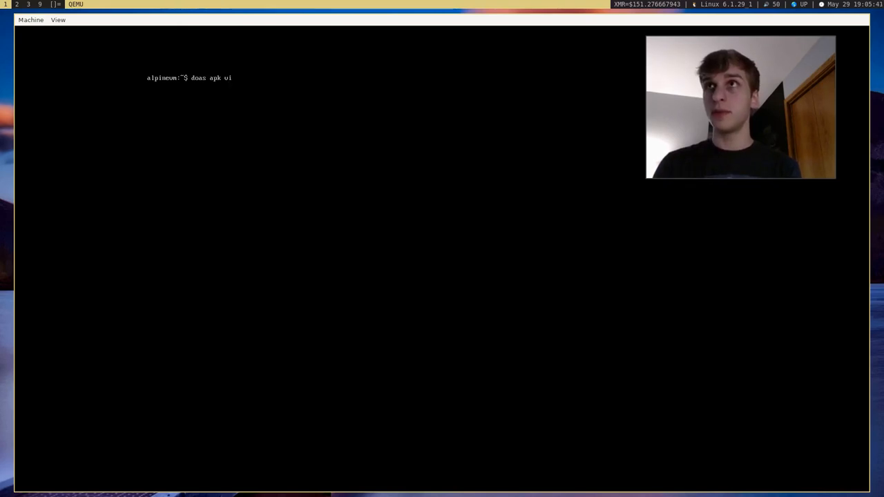
pyautogui.write('add')
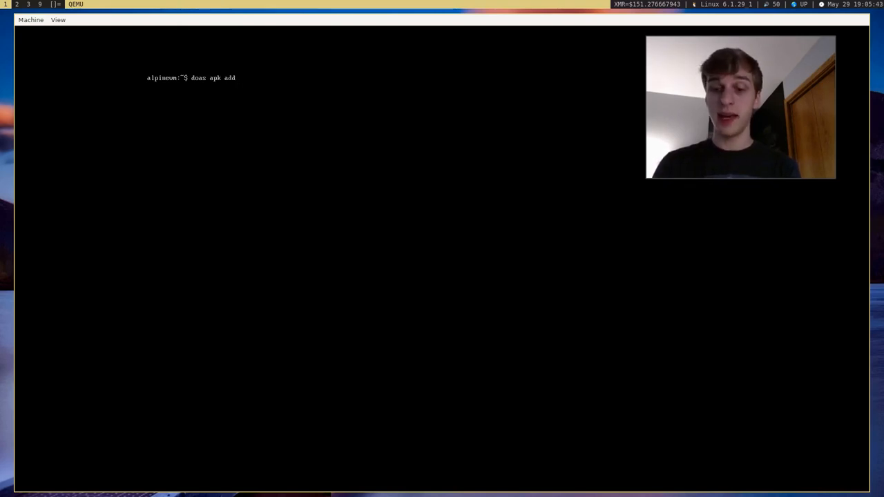